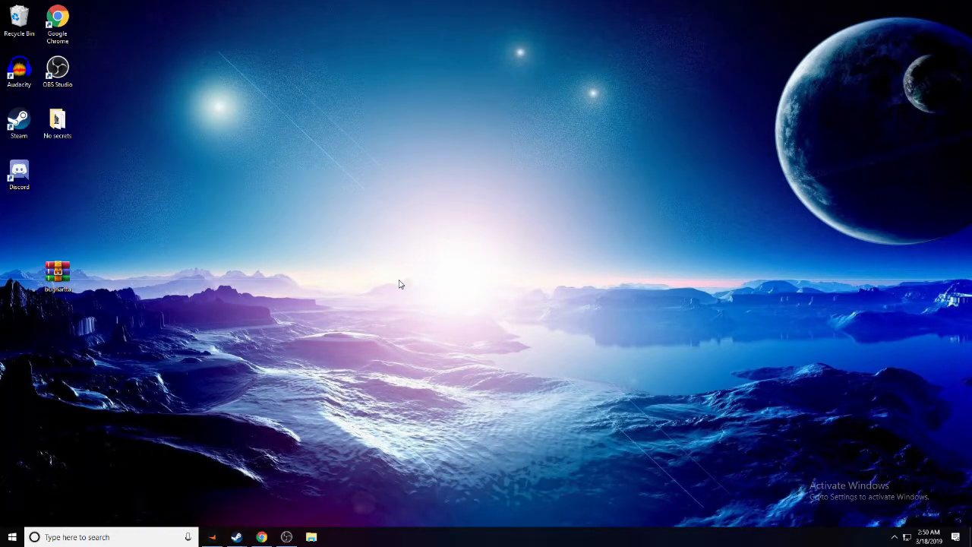
mouse_move(286, 537)
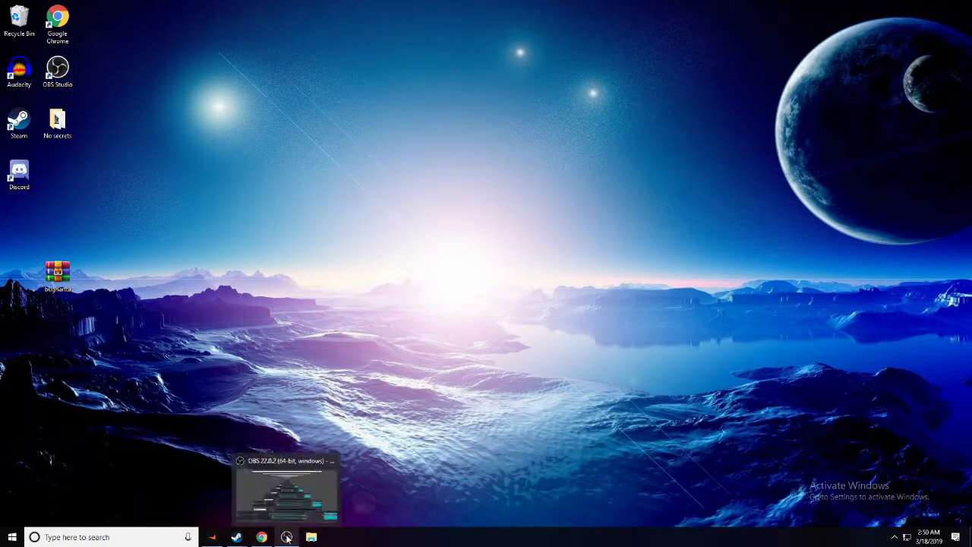
Directly download the whole CSGO PANORAMA CUSTOM FONTS shared folder from Dropbox in Chrome.
click(260, 537)
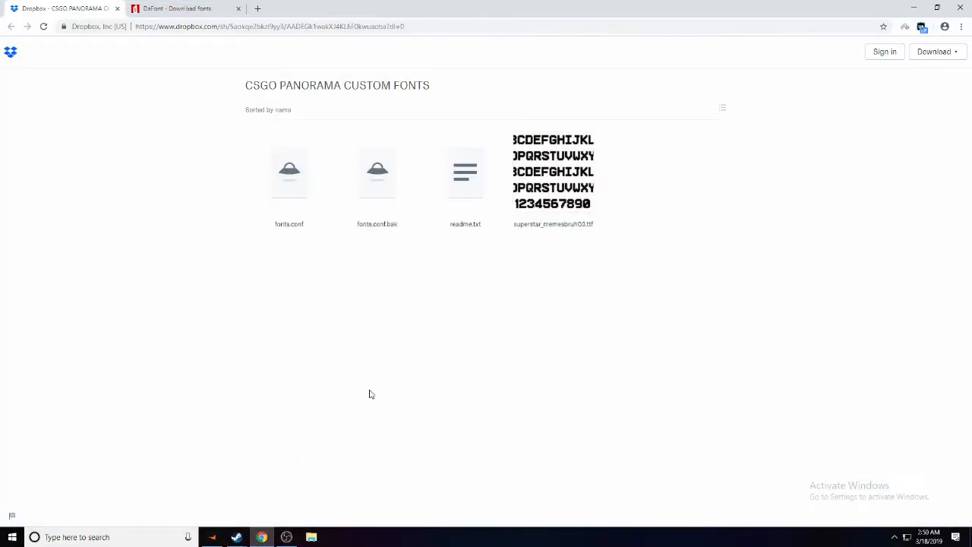
mouse_move(315, 336)
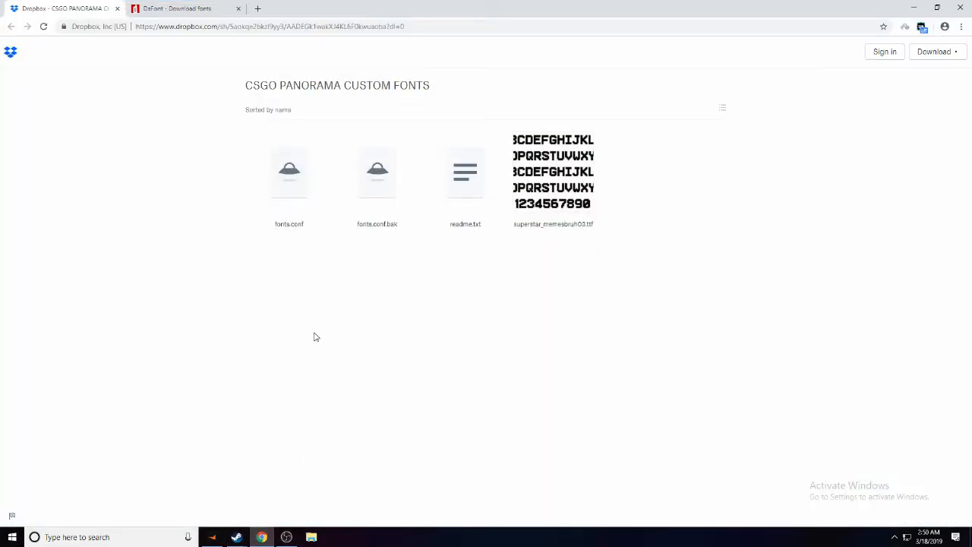
mouse_move(170, 186)
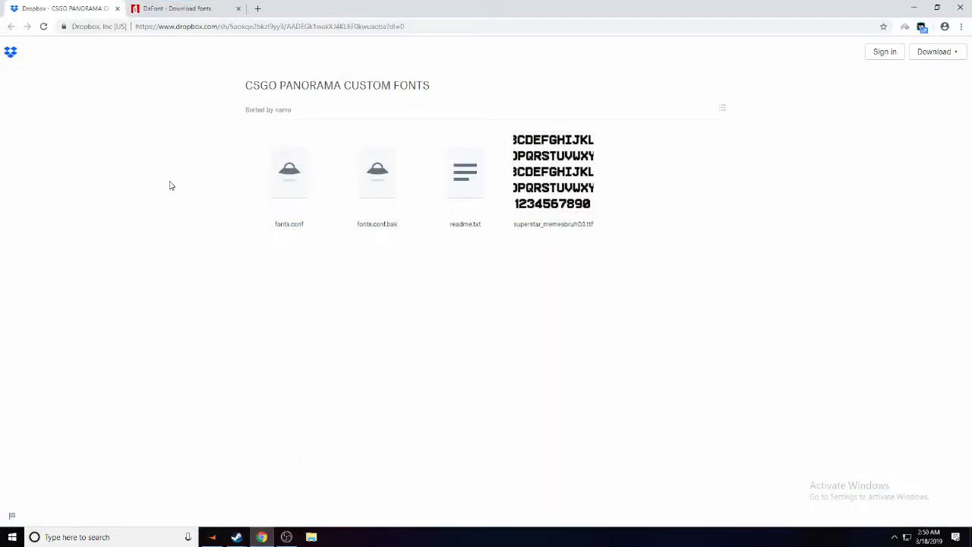
mouse_move(236, 97)
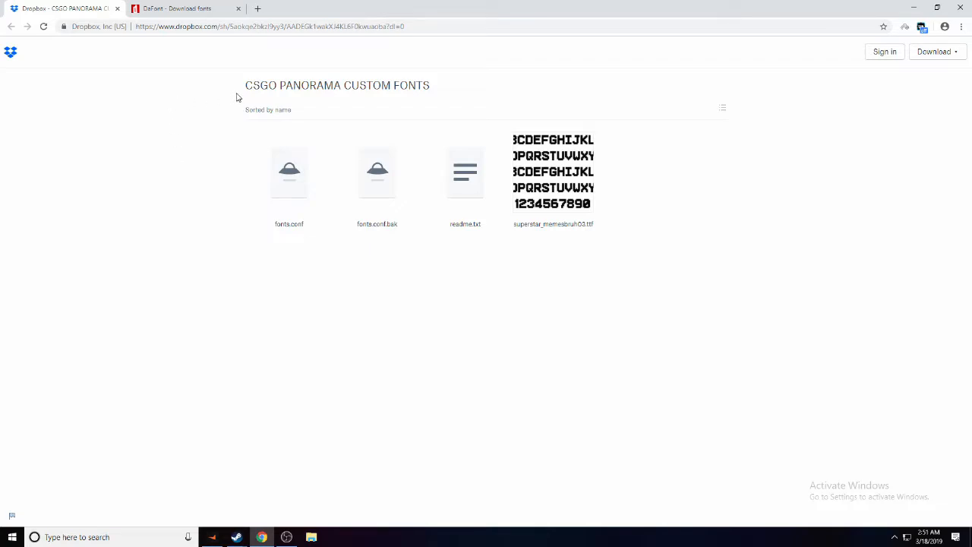
mouse_move(266, 98)
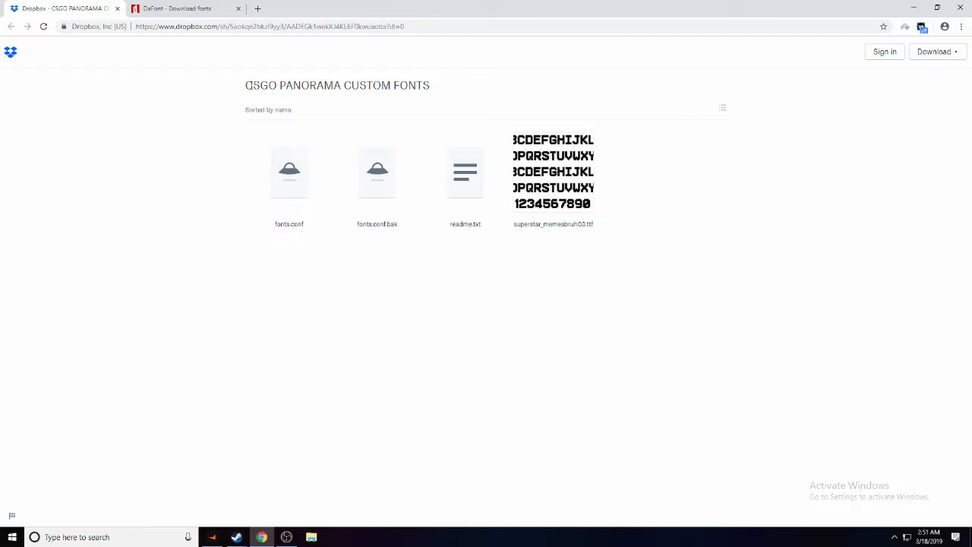
mouse_move(470, 99)
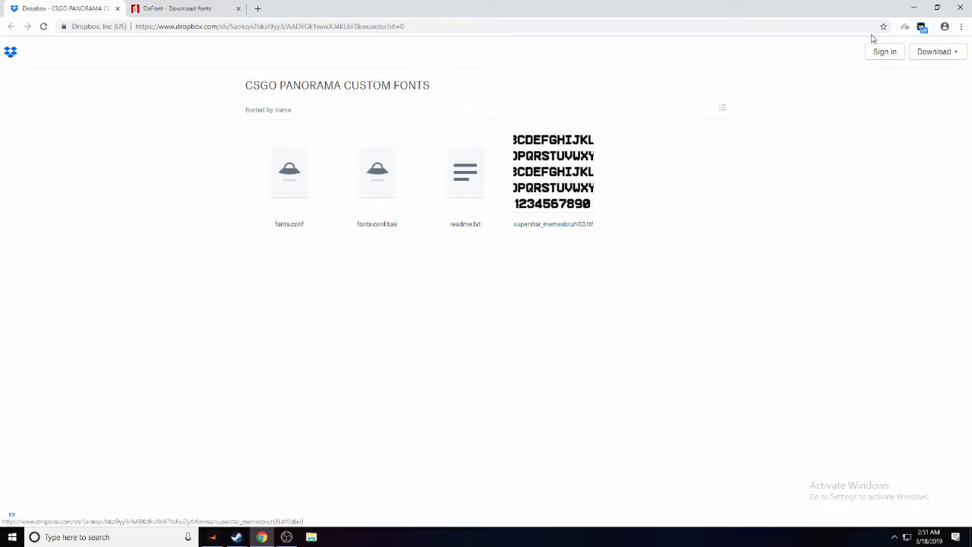
mouse_move(737, 108)
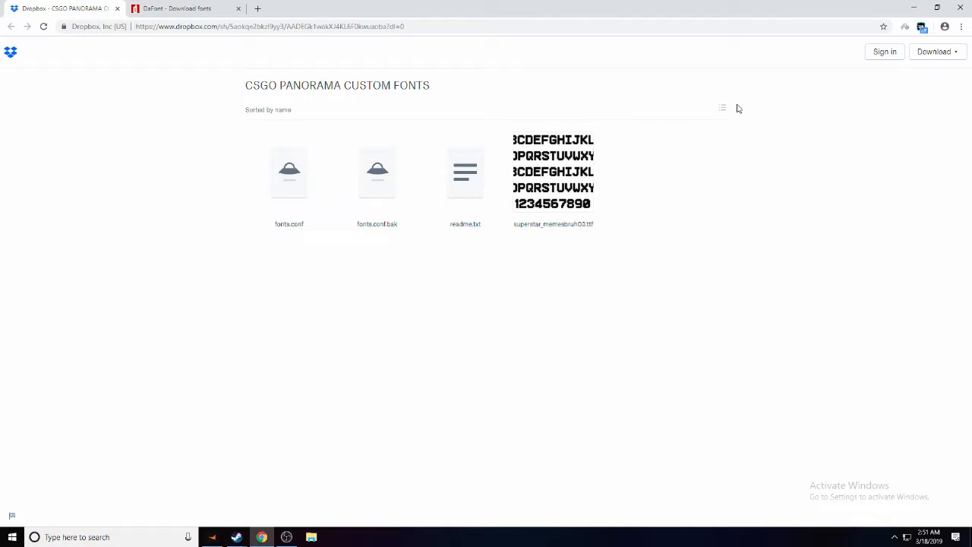
click(722, 107)
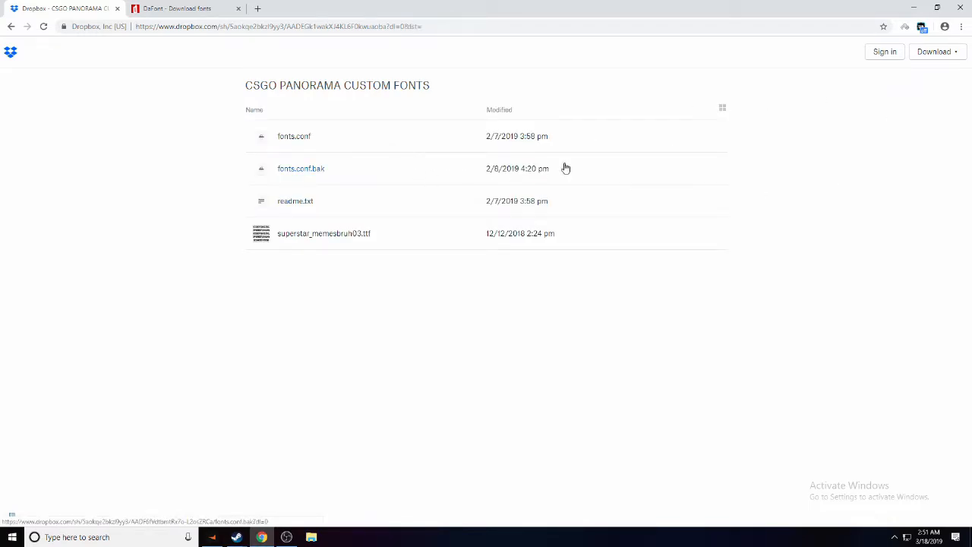
click(936, 52)
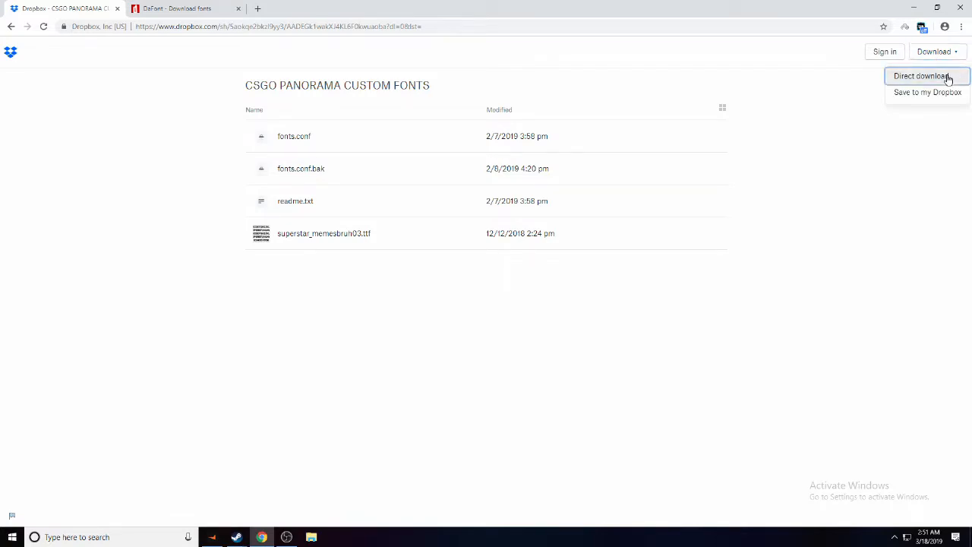
click(920, 75)
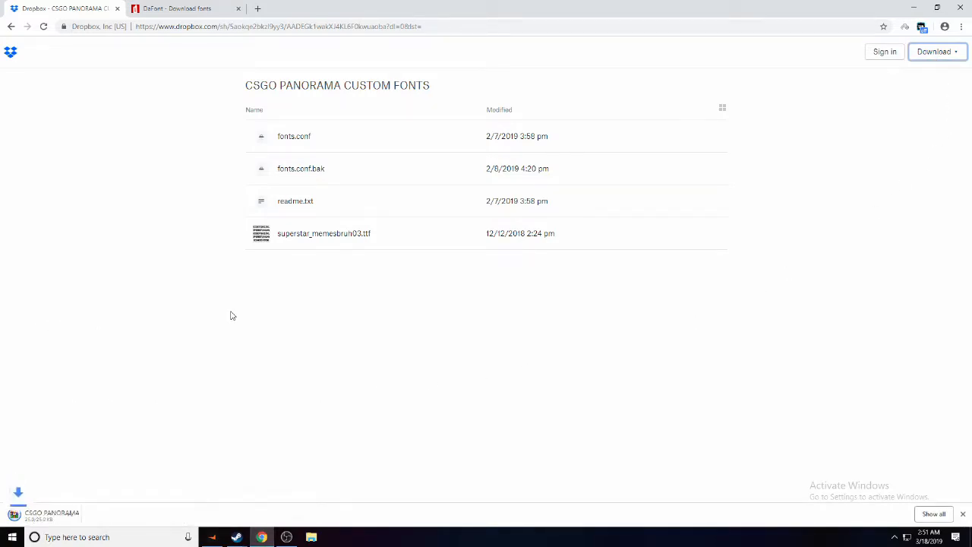
click(175, 9)
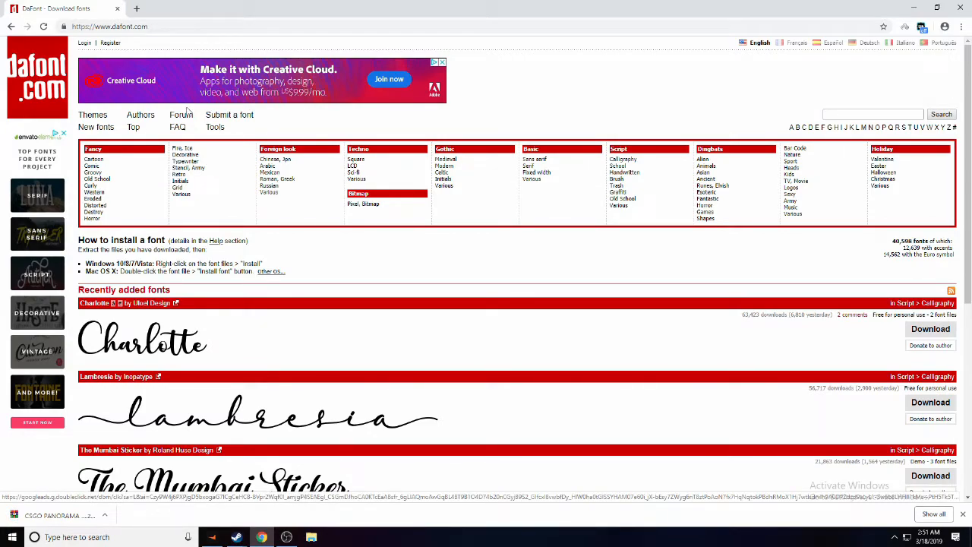
Scroll through the Maxi Marker character map preview and return to the top of the page.
scroll(down, 3)
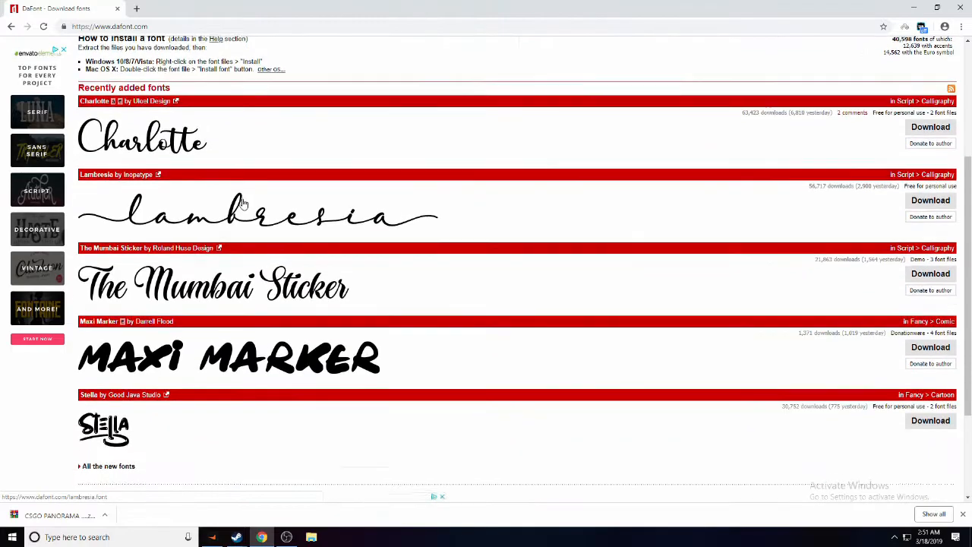
mouse_move(304, 370)
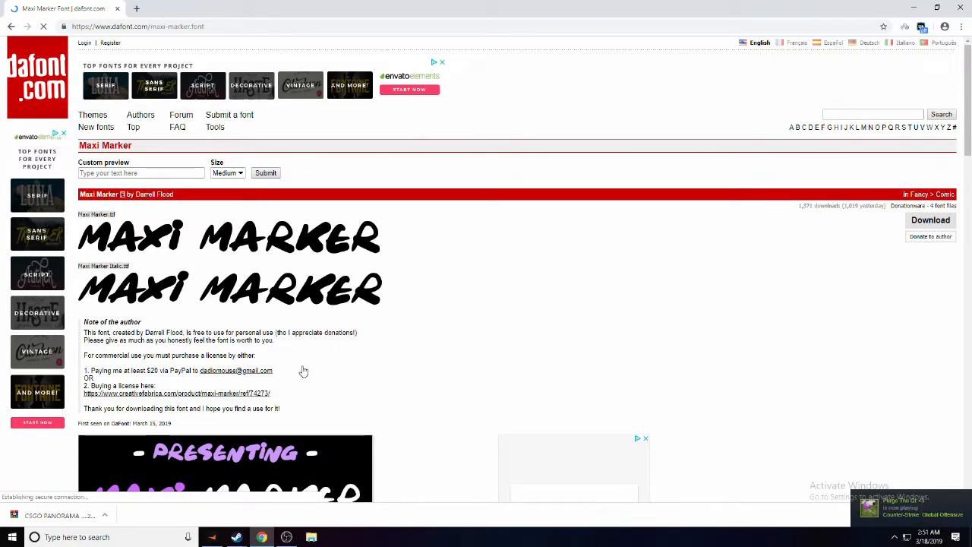
scroll(down, 3)
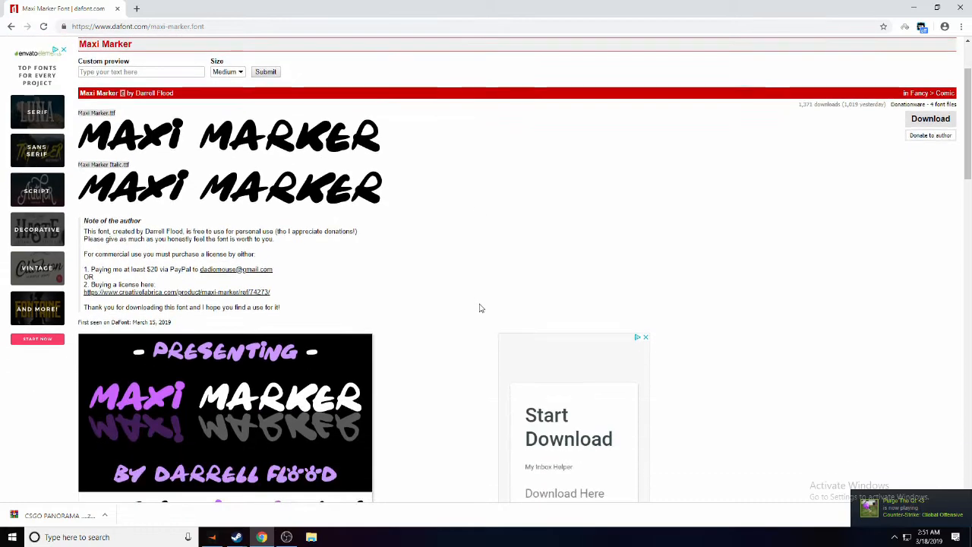
scroll(down, 3)
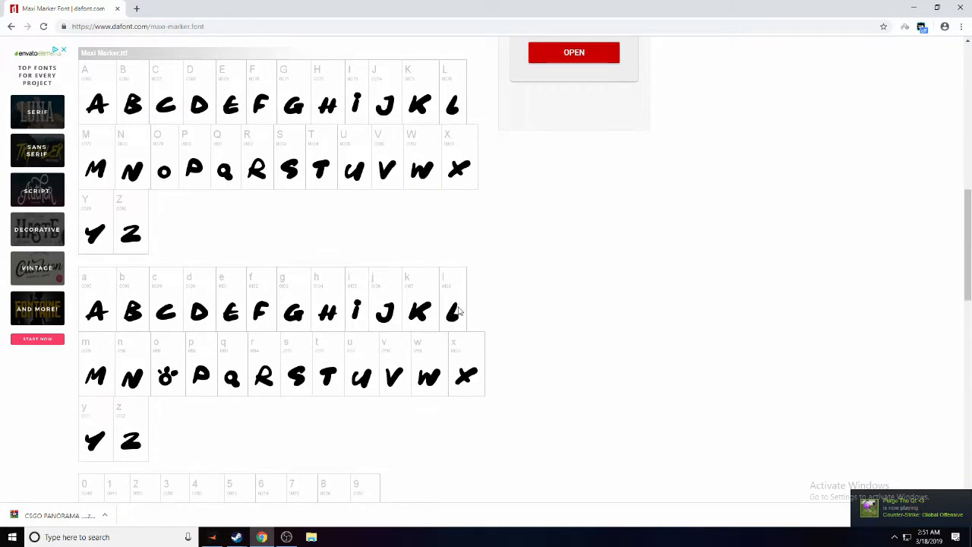
scroll(up, 3)
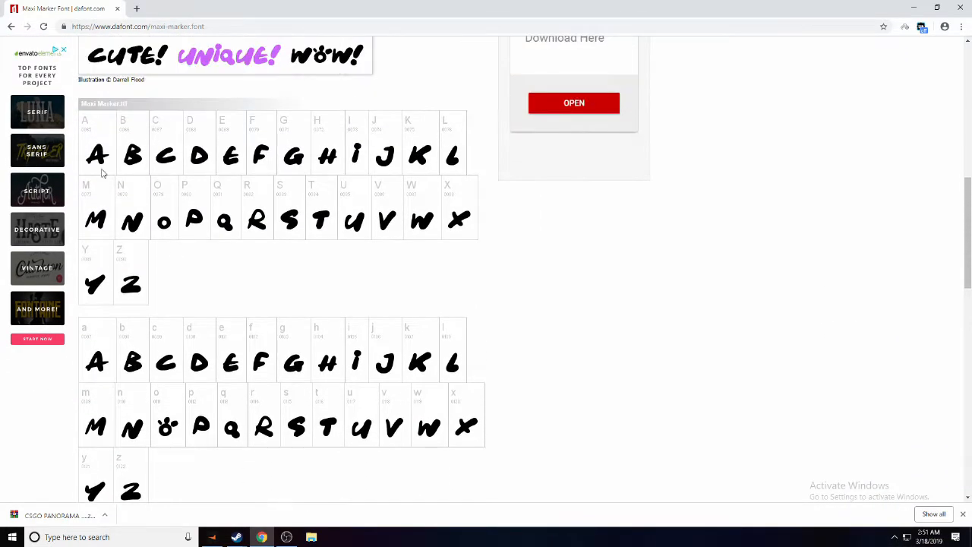
mouse_move(161, 287)
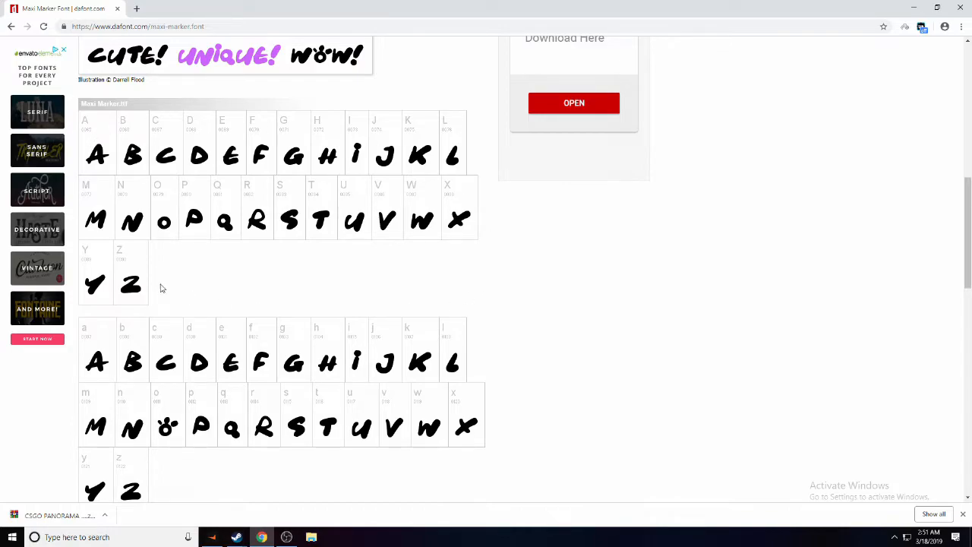
scroll(down, 3)
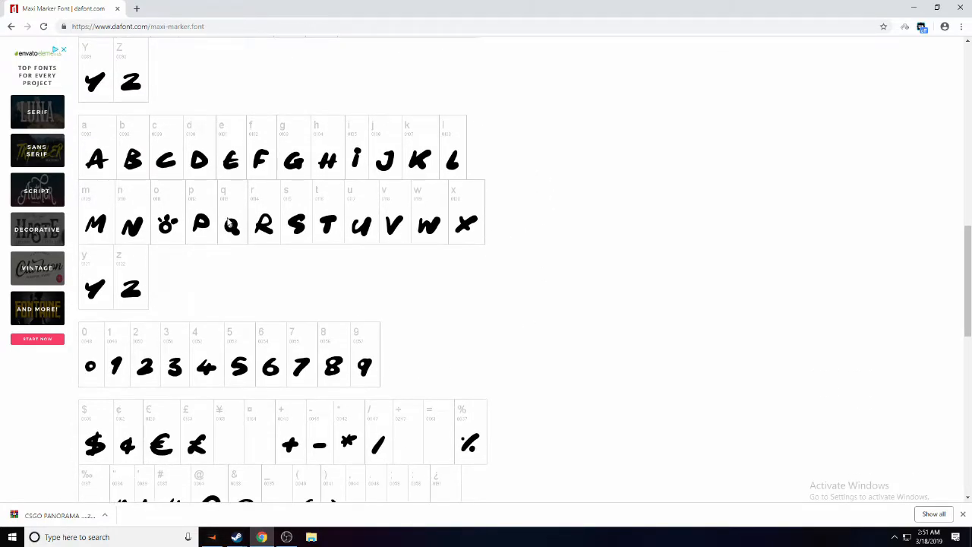
scroll(up, 3)
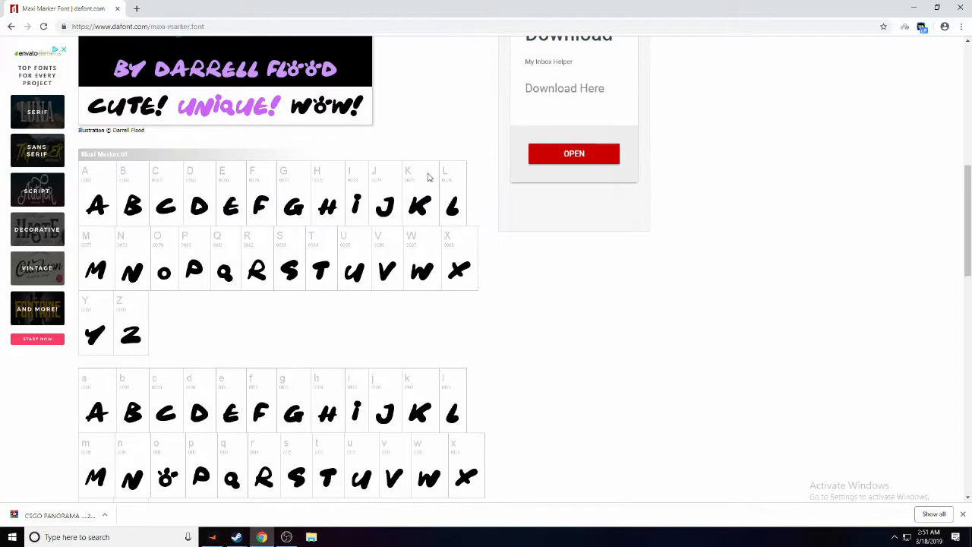
scroll(down, 3)
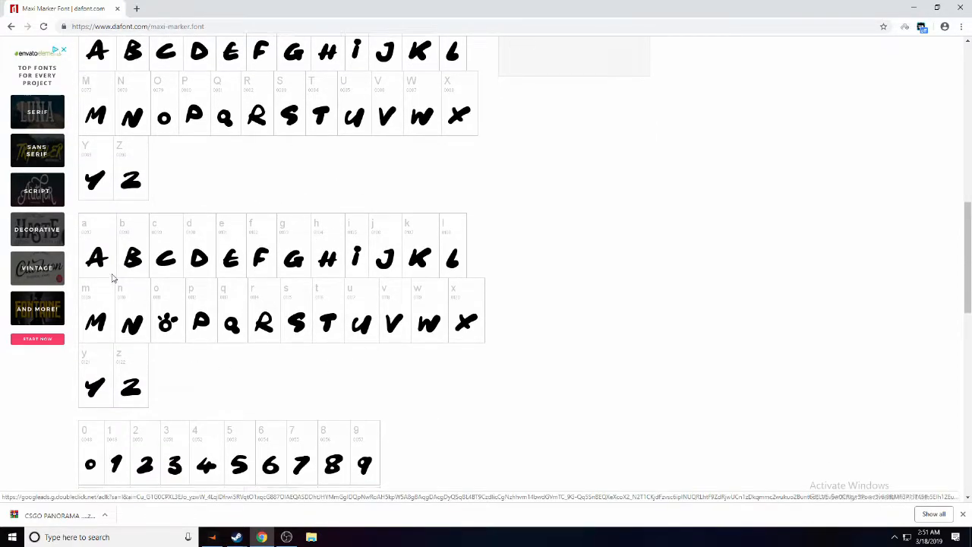
scroll(down, 3)
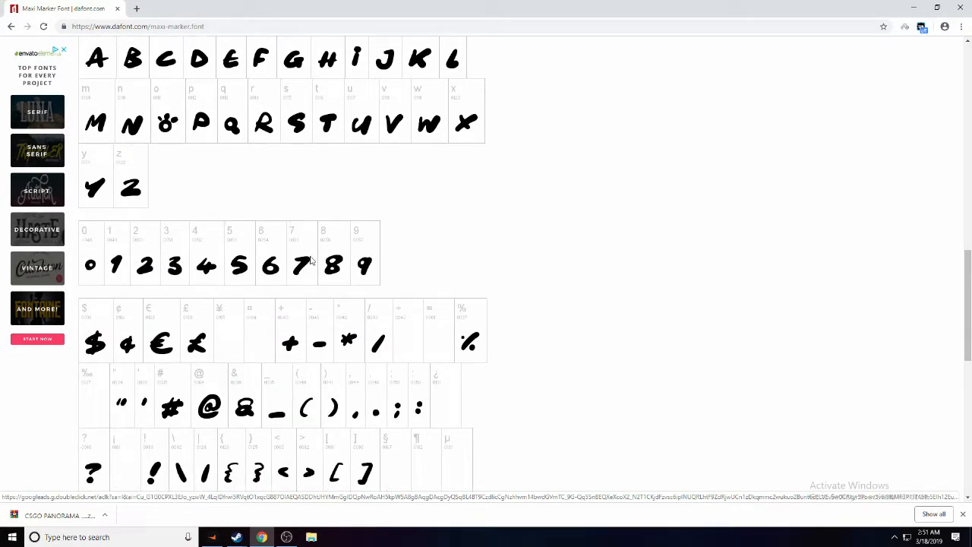
scroll(down, 3)
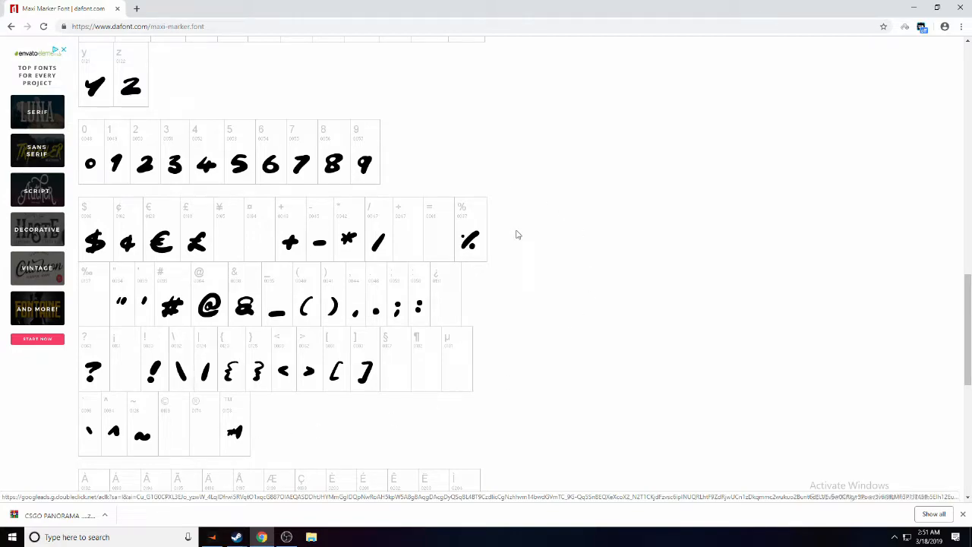
mouse_move(152, 339)
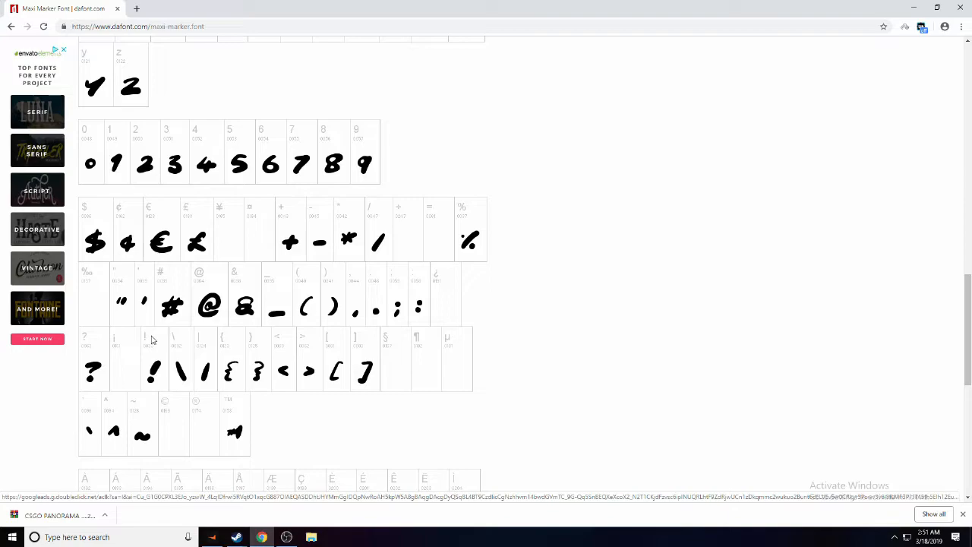
scroll(down, 3)
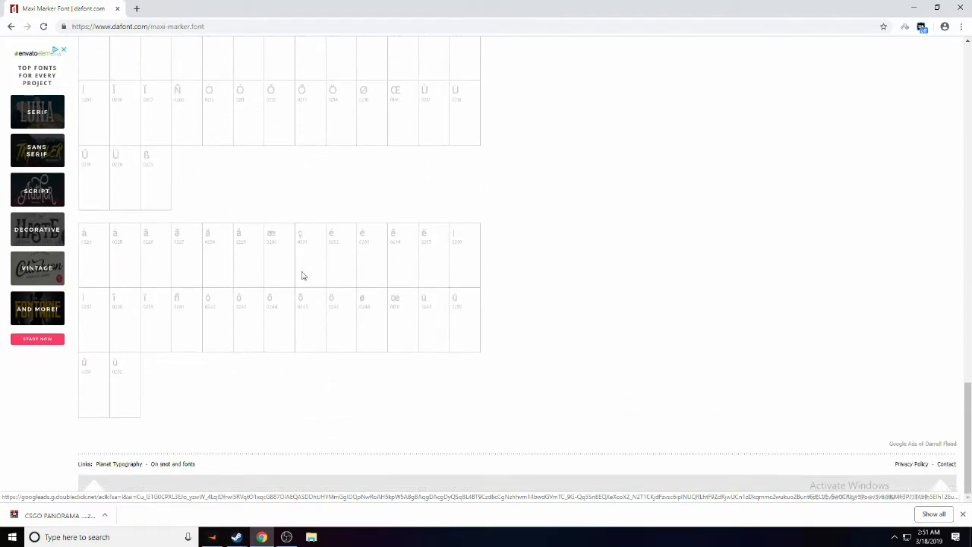
scroll(up, 3)
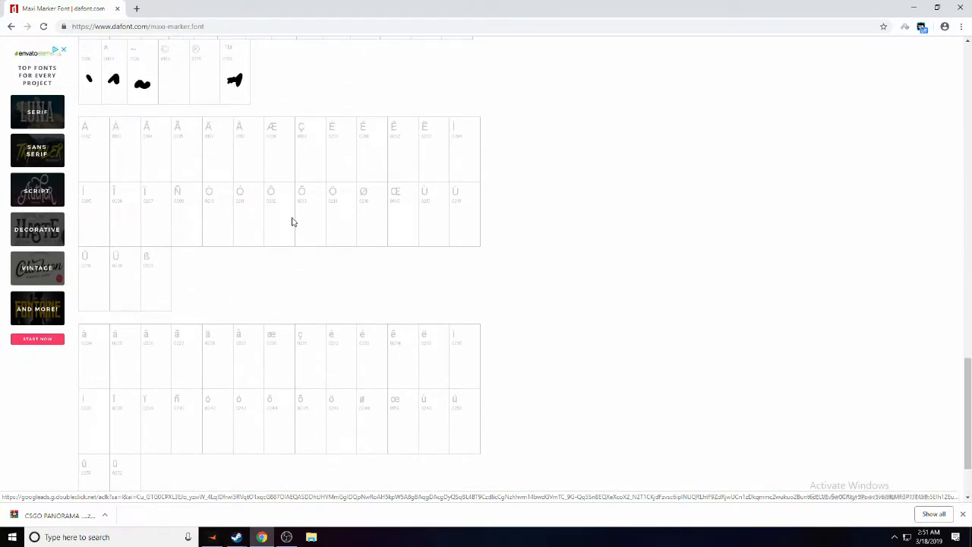
scroll(up, 3)
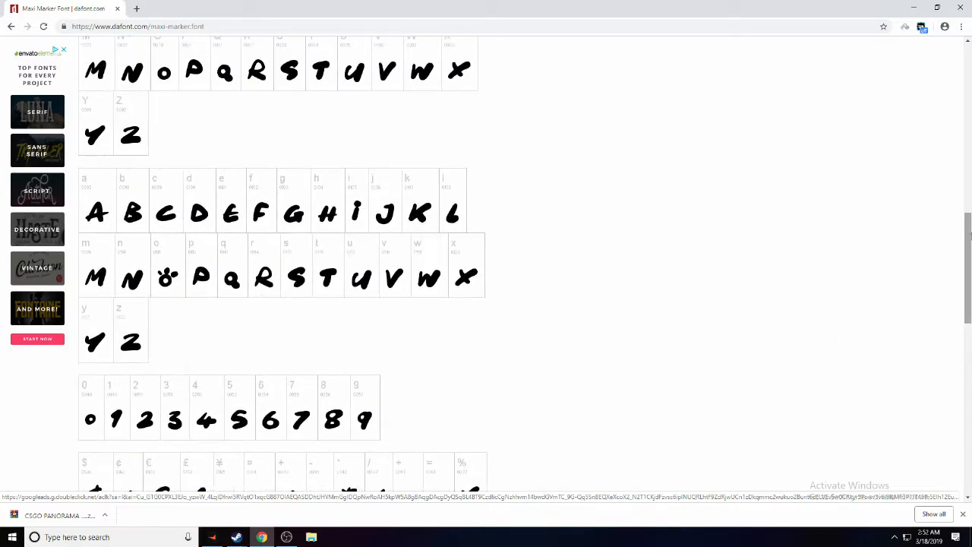
scroll(up, 3)
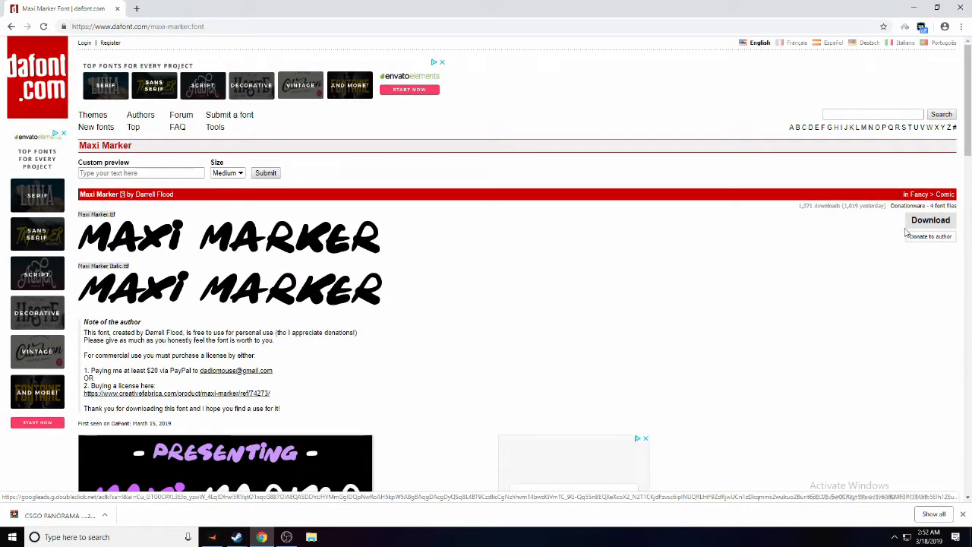
mouse_move(930, 220)
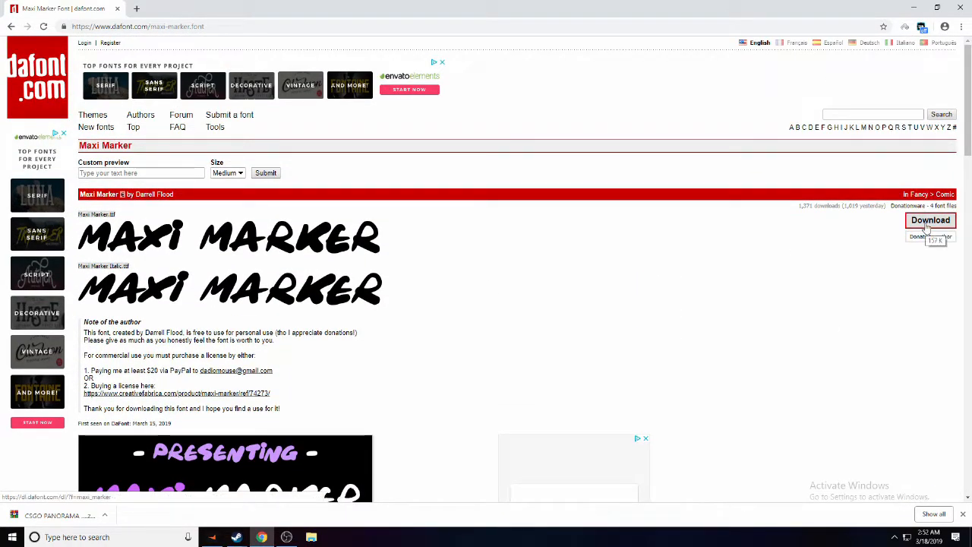
Download the Maxi Marker font zip from its DaFont page.
click(929, 220)
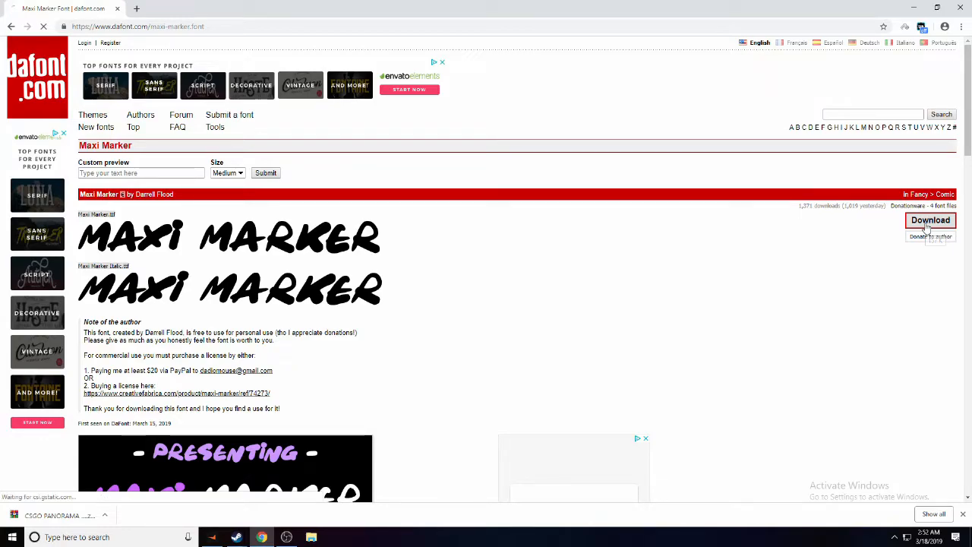
click(930, 219)
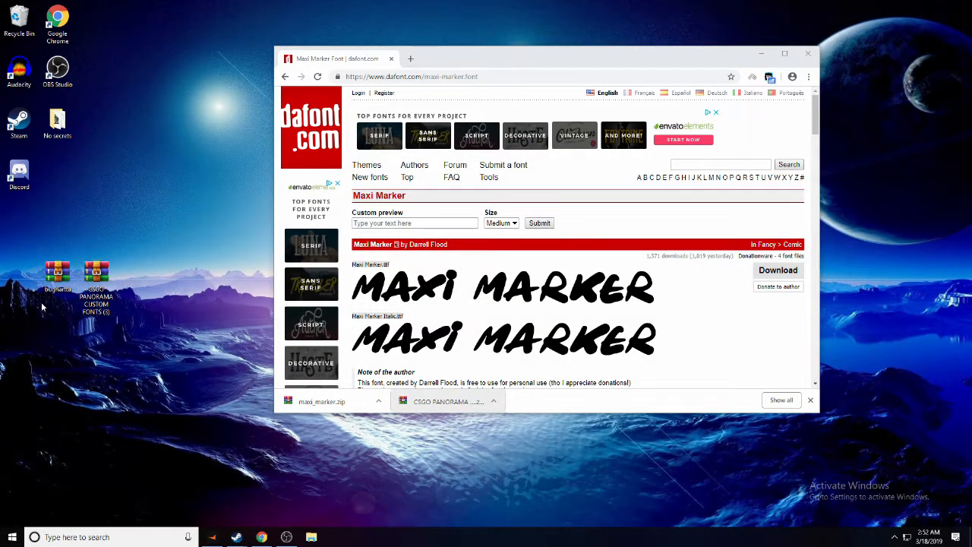
mouse_move(880, 397)
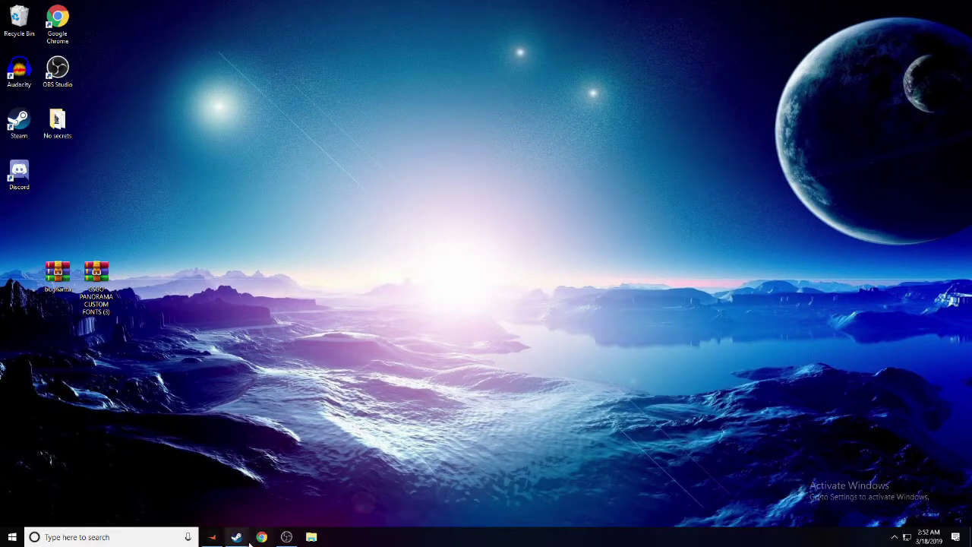
Bring up Properties for Counter-Strike: Global Offensive from the Steam library.
click(236, 536)
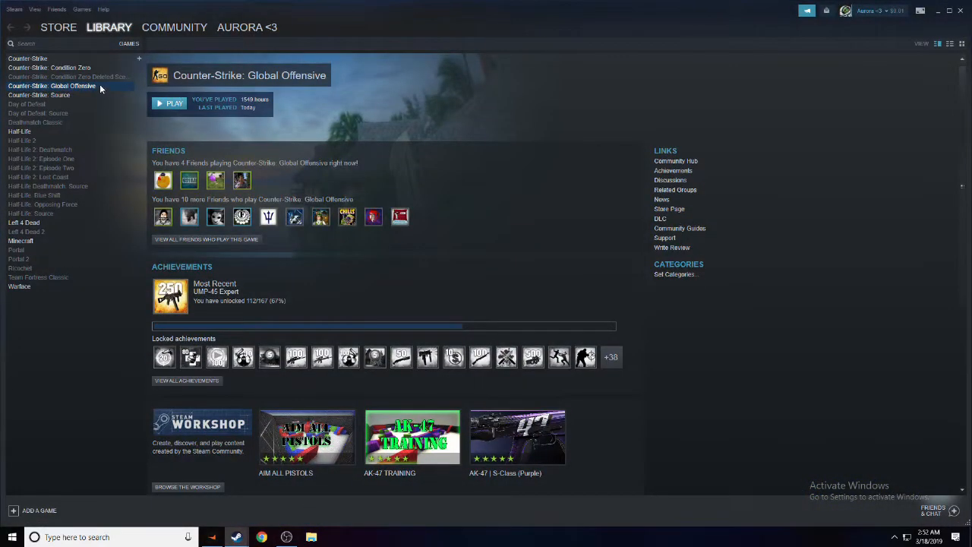
right_click(52, 86)
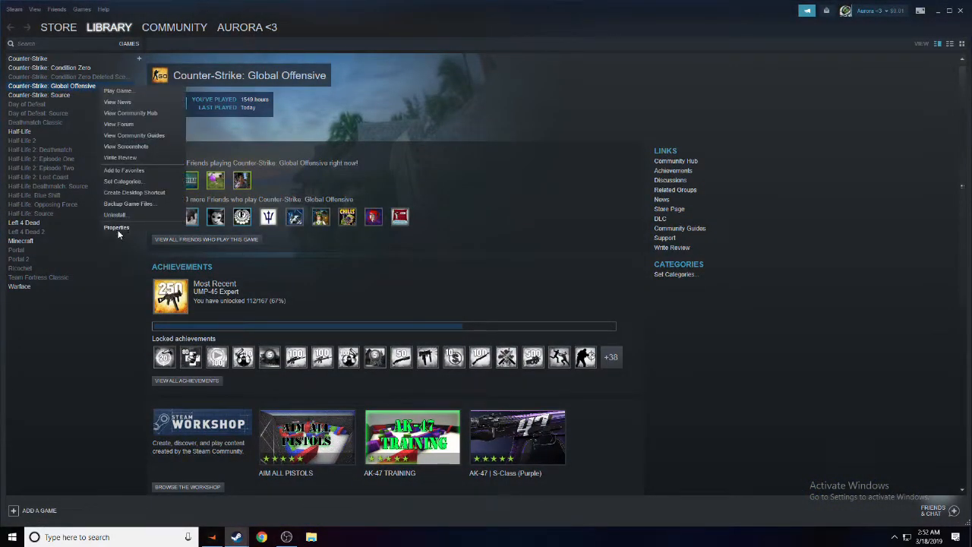
click(116, 227)
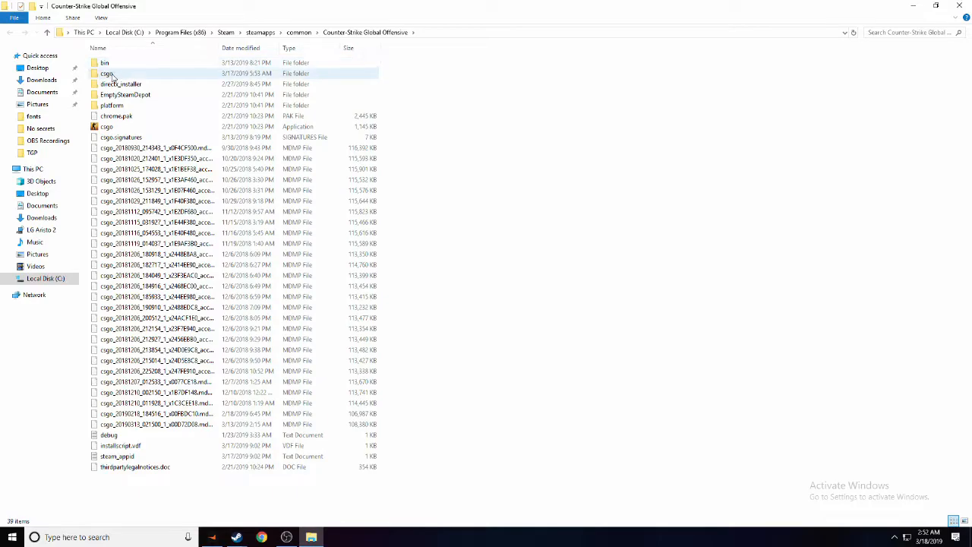
Navigate from the CS:GO install folder into csgo\panorama\fonts.
double_click(106, 73)
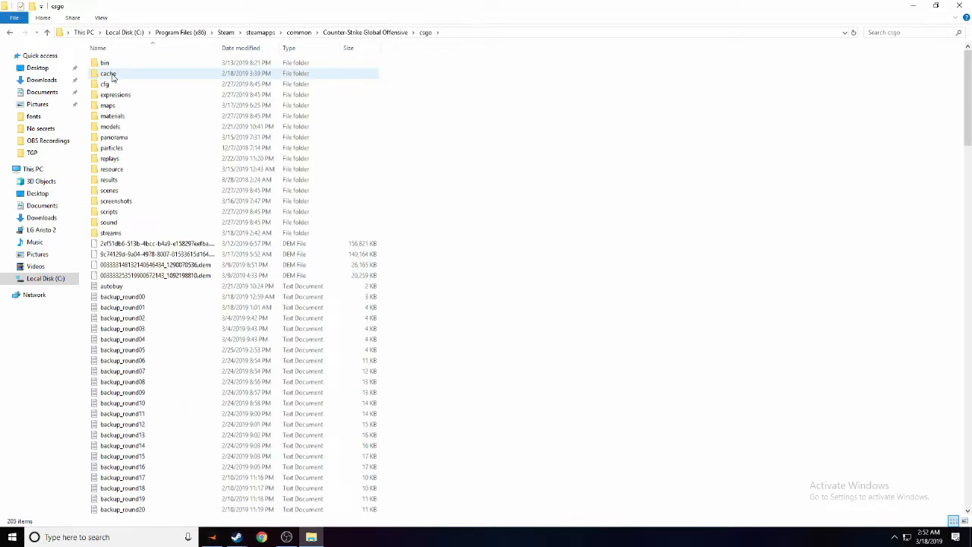
click(114, 137)
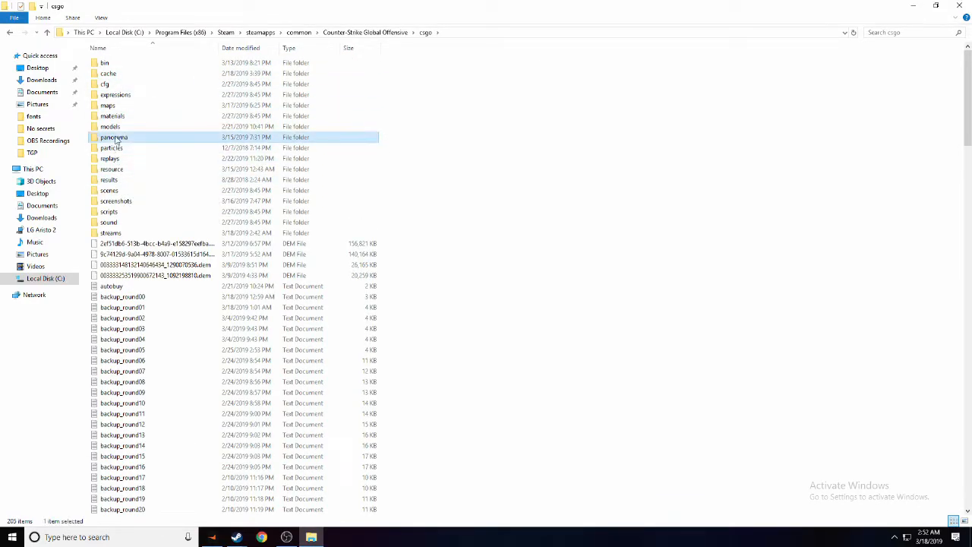
double_click(114, 137)
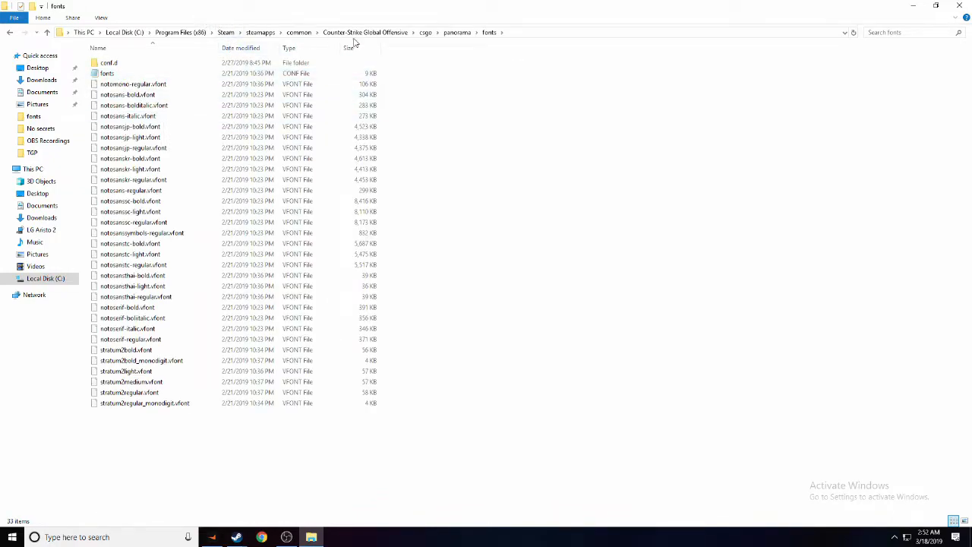
click(947, 7)
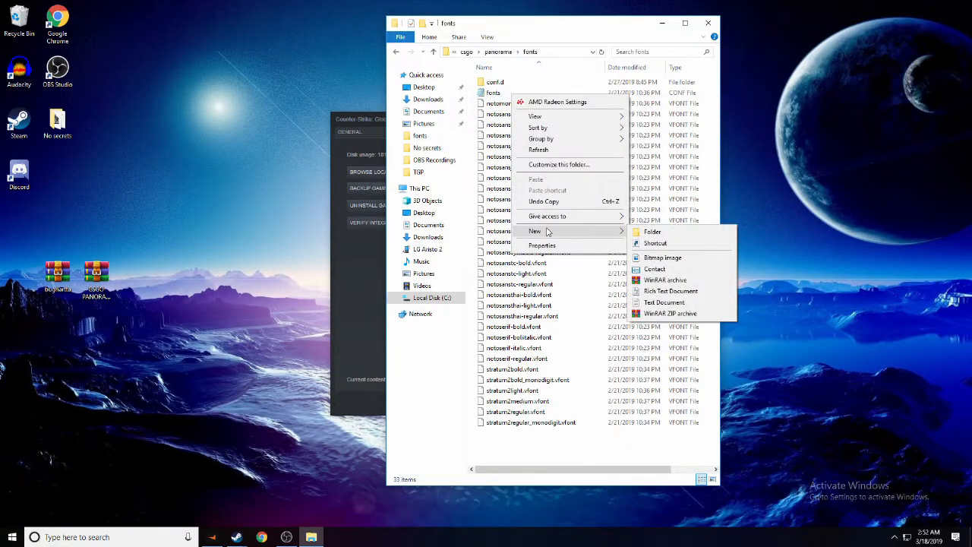
Rename the original fonts CONF file to fonts_backup to preserve it.
right_click(495, 92)
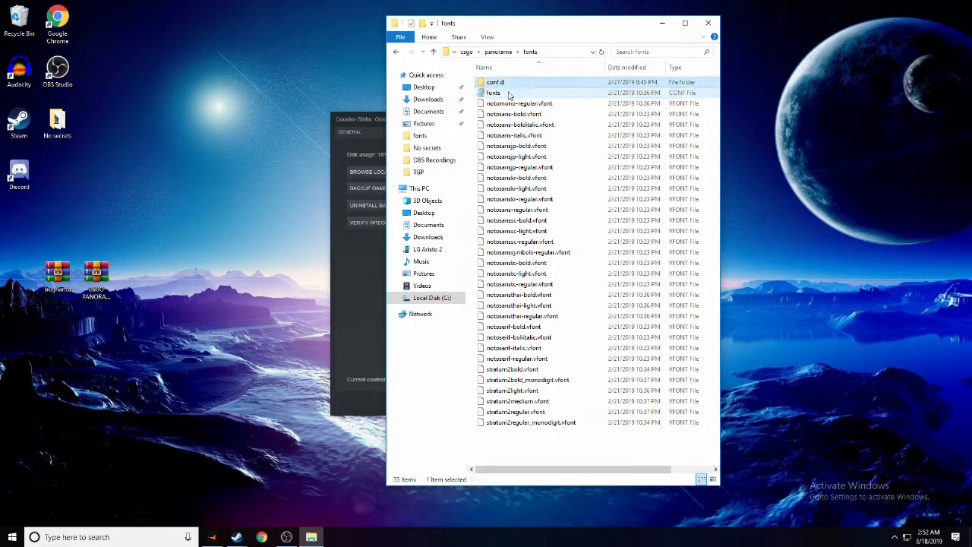
click(494, 93)
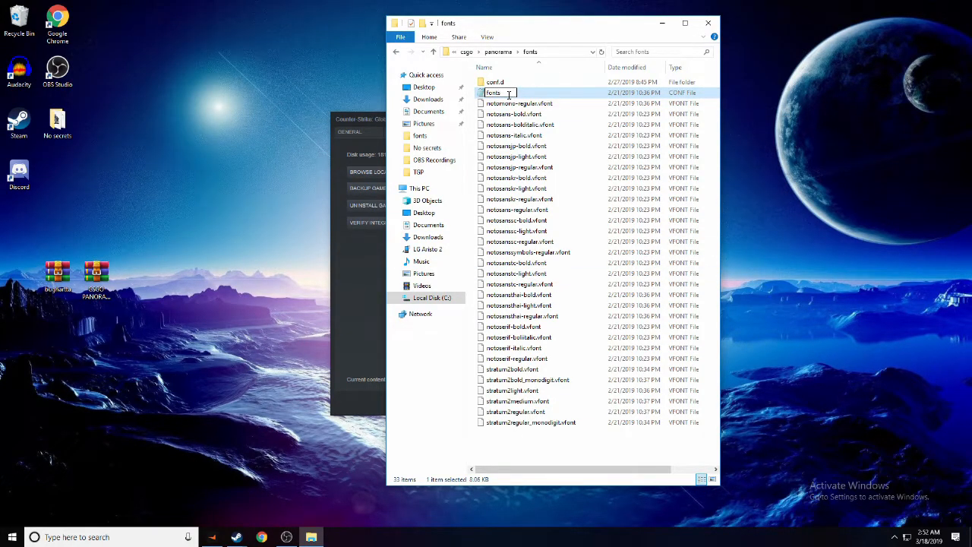
text(_backup)
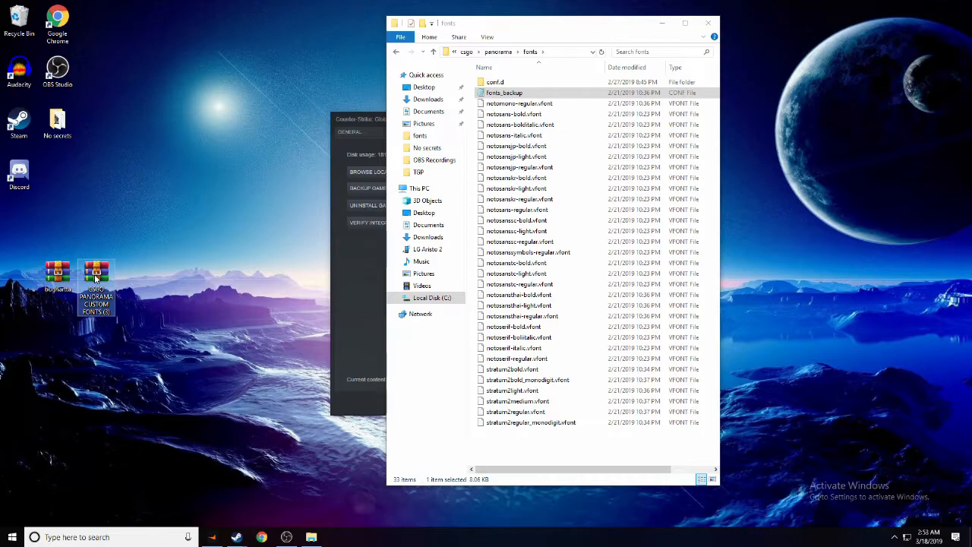
mouse_move(190, 312)
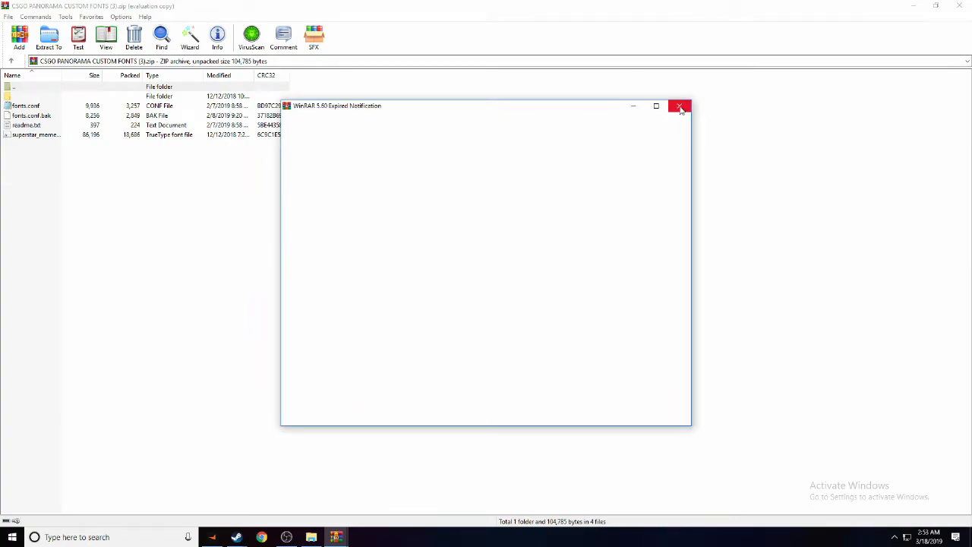
Extract the custom fonts.conf files to the fonts folder, remove superstar_memesbruh03.ttf and view the config.
click(680, 105)
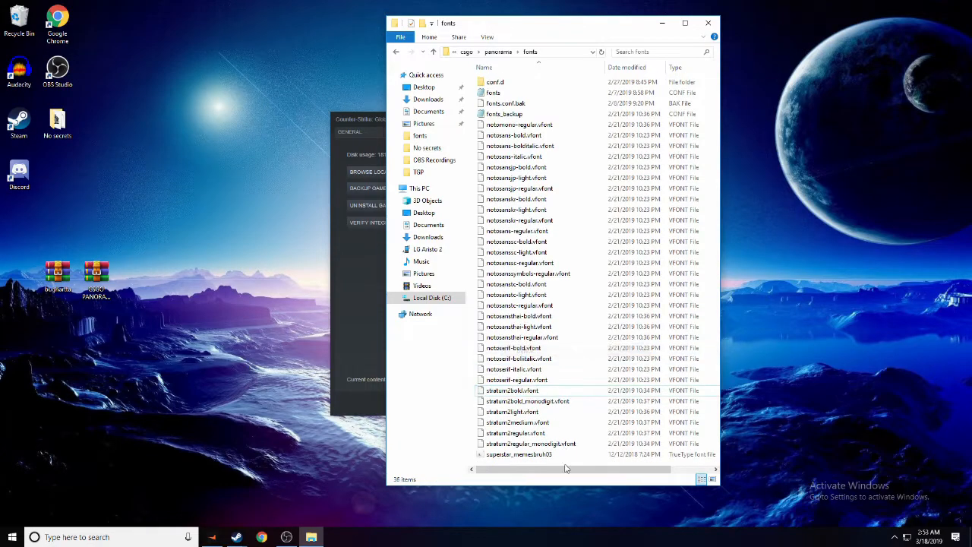
mouse_move(518, 454)
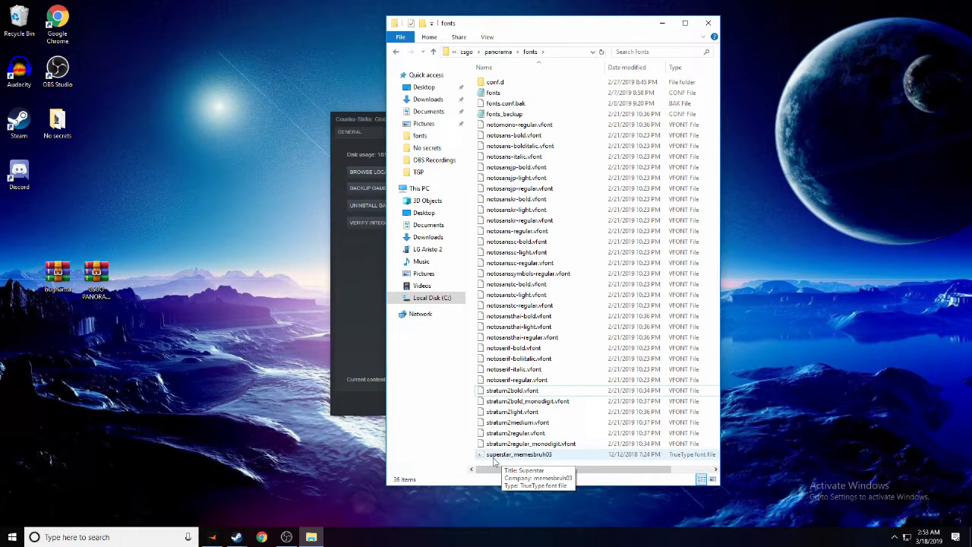
right_click(519, 454)
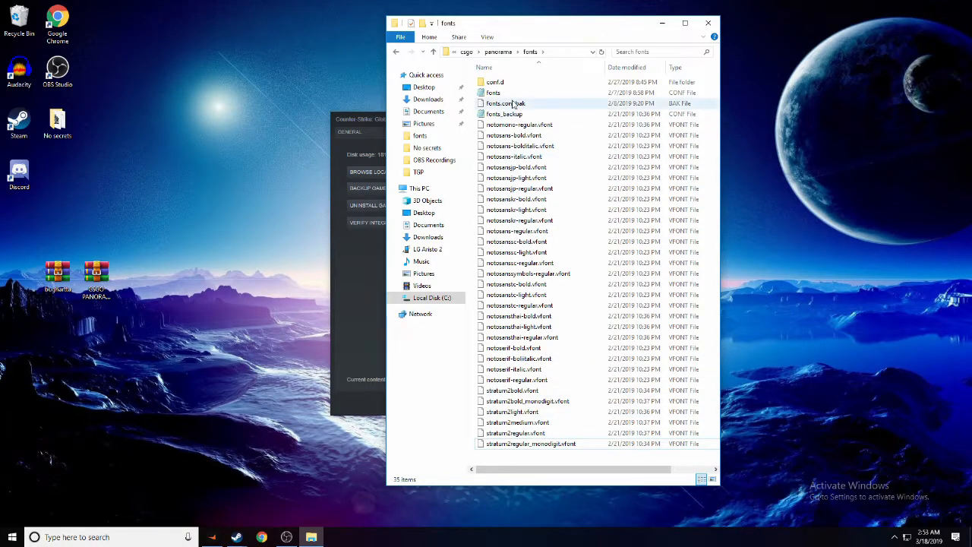
double_click(494, 92)
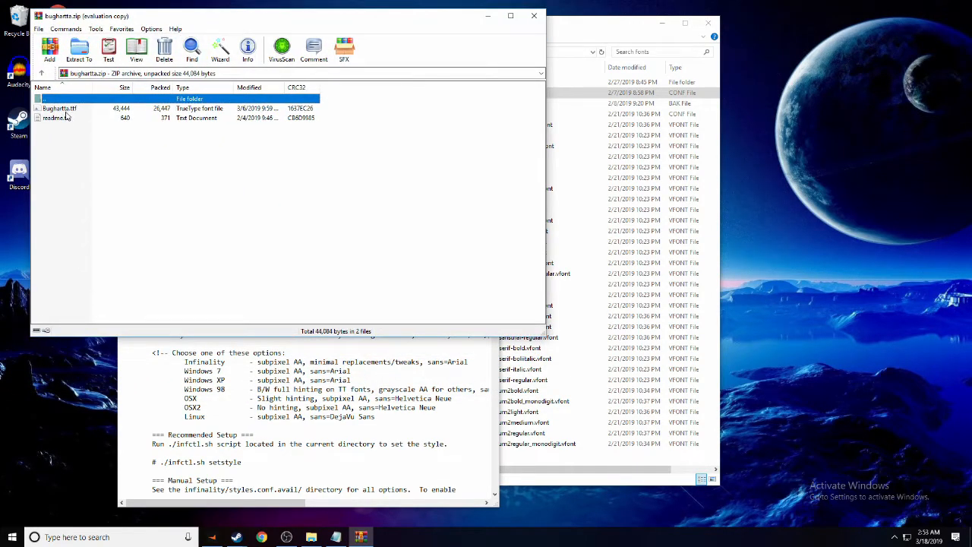
Extract bughartta.ttf from the archive into csgo\panorama\fonts and preview it.
click(59, 107)
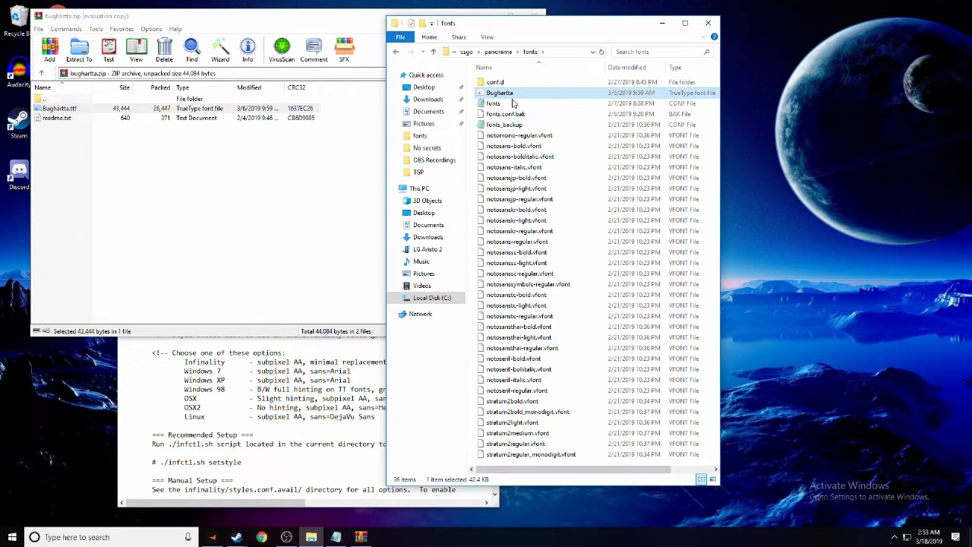
double_click(500, 92)
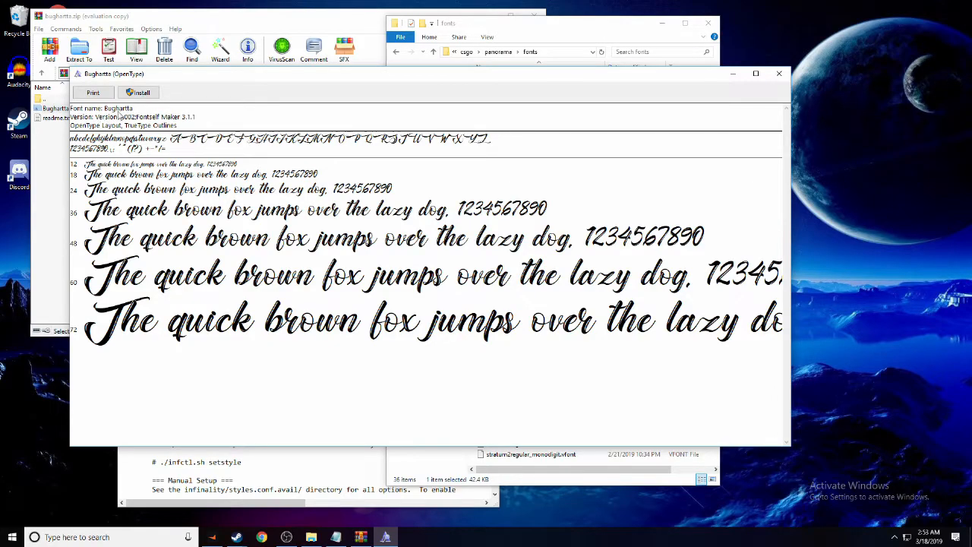
mouse_move(139, 131)
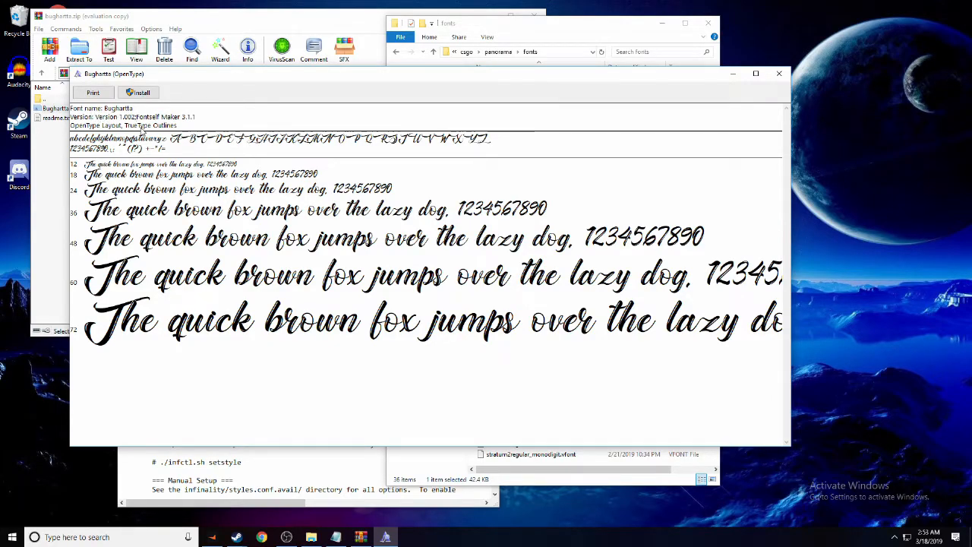
mouse_move(239, 147)
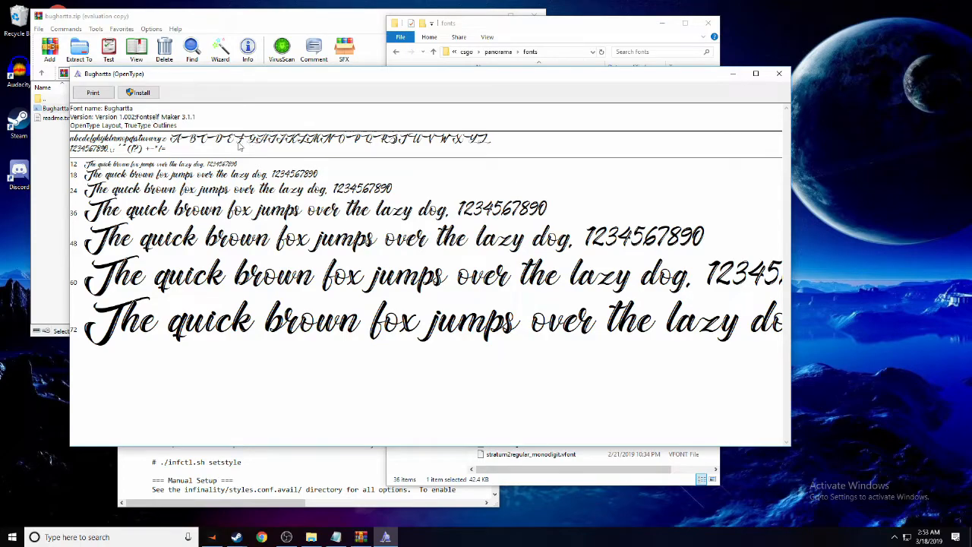
Install the Bughartta font, confirm the already-installed prompt and close the preview.
click(141, 91)
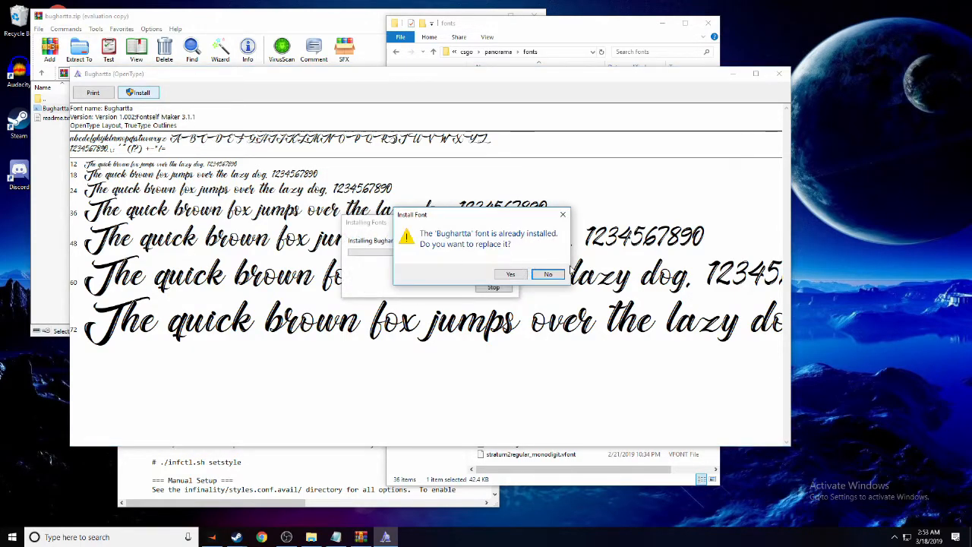
click(510, 274)
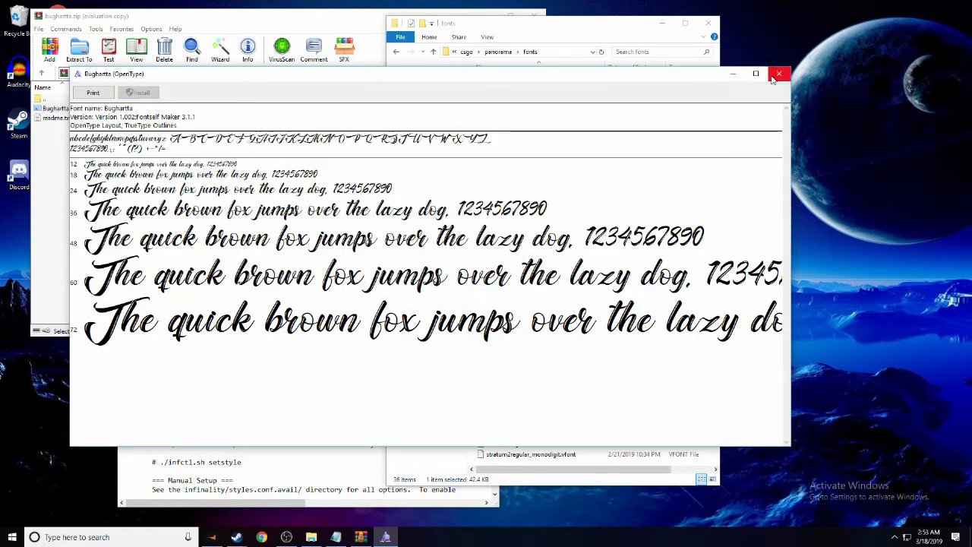
click(778, 74)
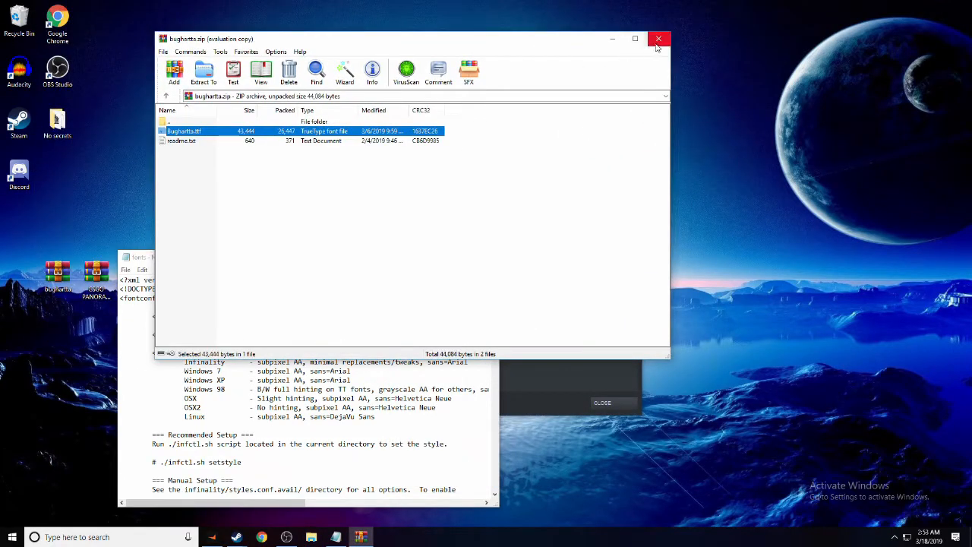
Replace the superstar file name in the third fontpattern line of fonts.conf with Bughartta.
click(658, 38)
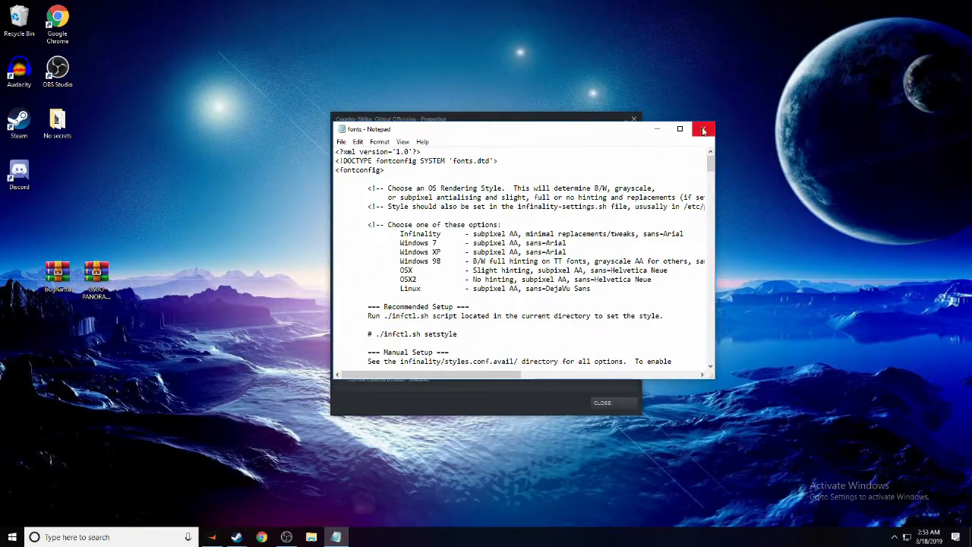
click(679, 128)
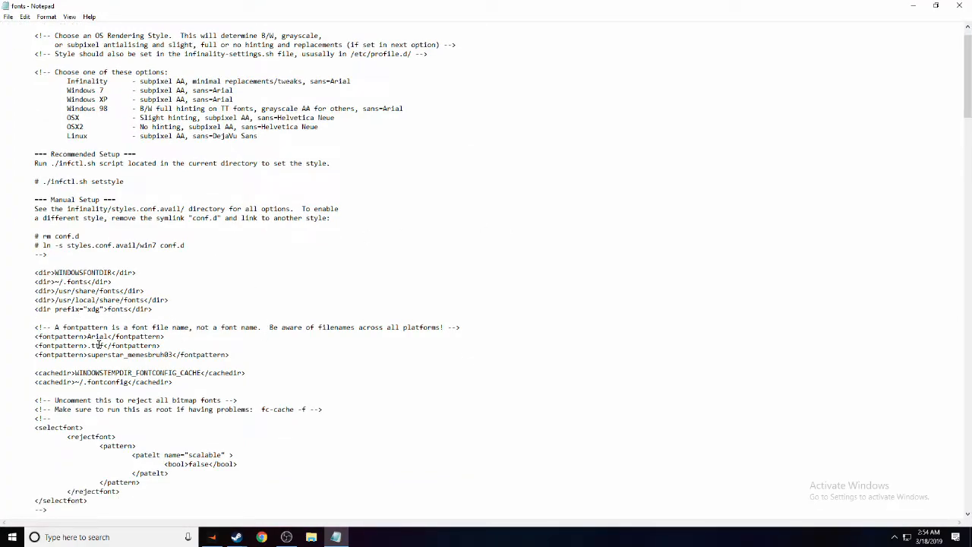
double_click(97, 346)
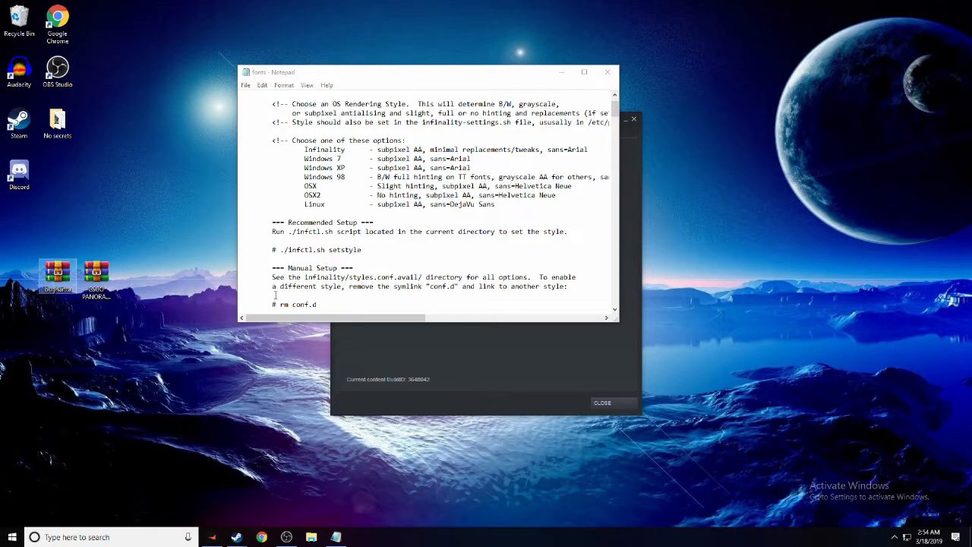
click(583, 71)
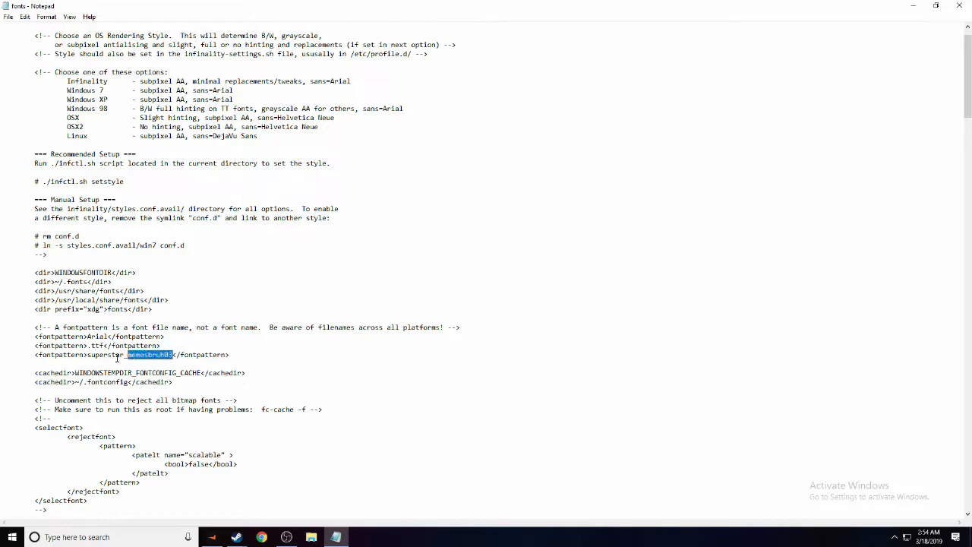
key(Delete)
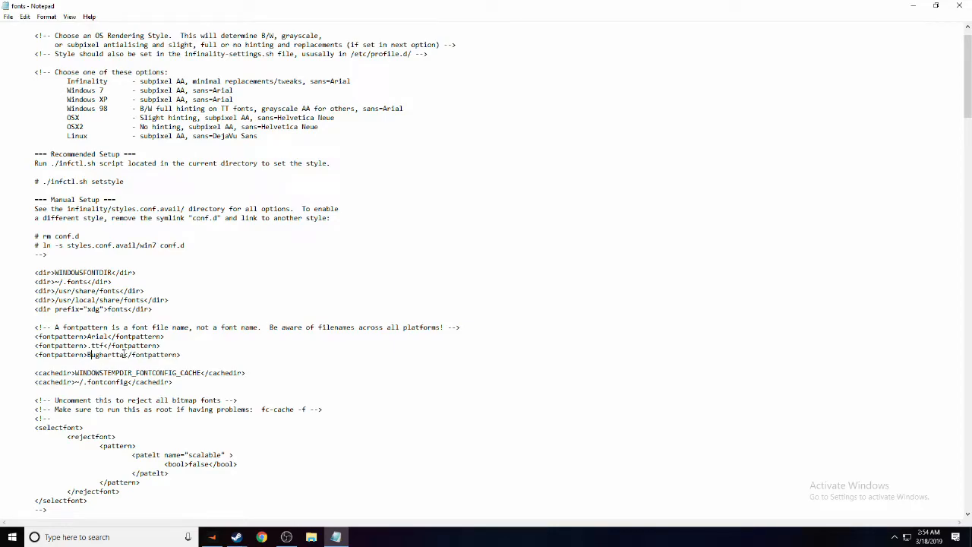
right_click(107, 354)
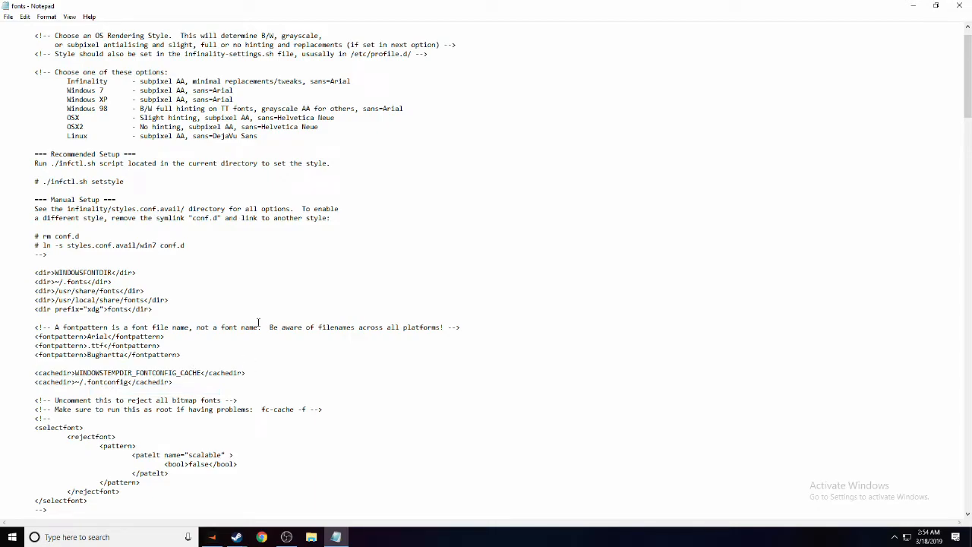
Change each <string>Superstar</string> entry under Custom fonts to <string>Bughartta</string> in fonts.conf.
scroll(down, 3)
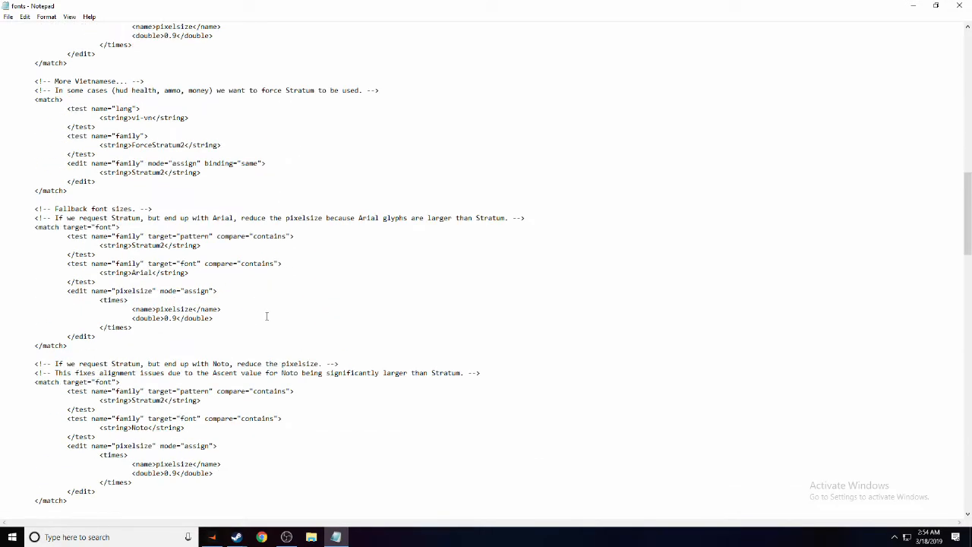
scroll(up, 3)
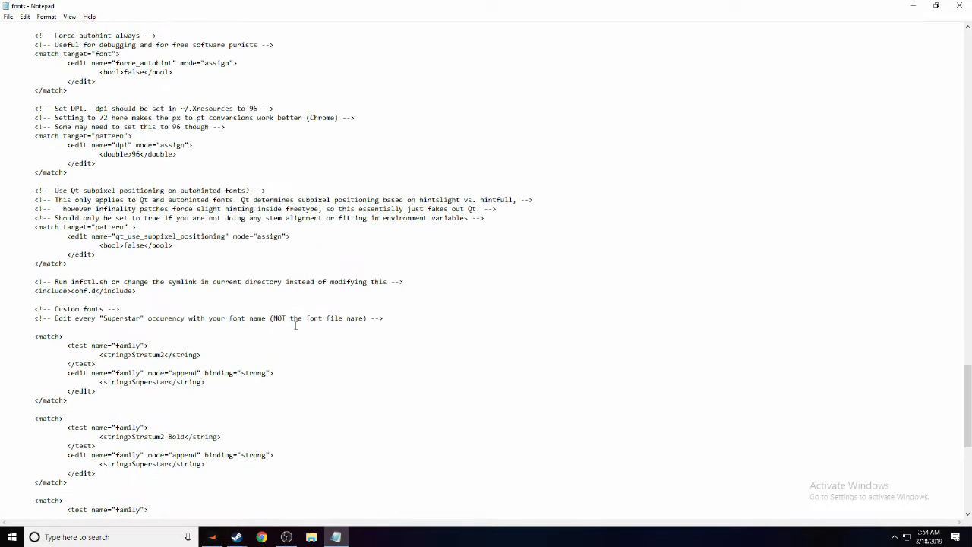
scroll(down, 3)
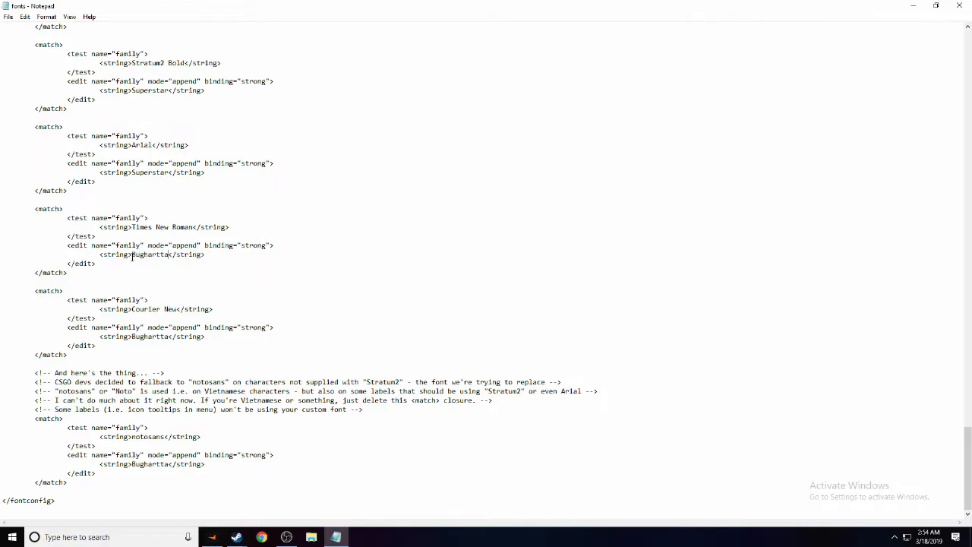
double_click(150, 173)
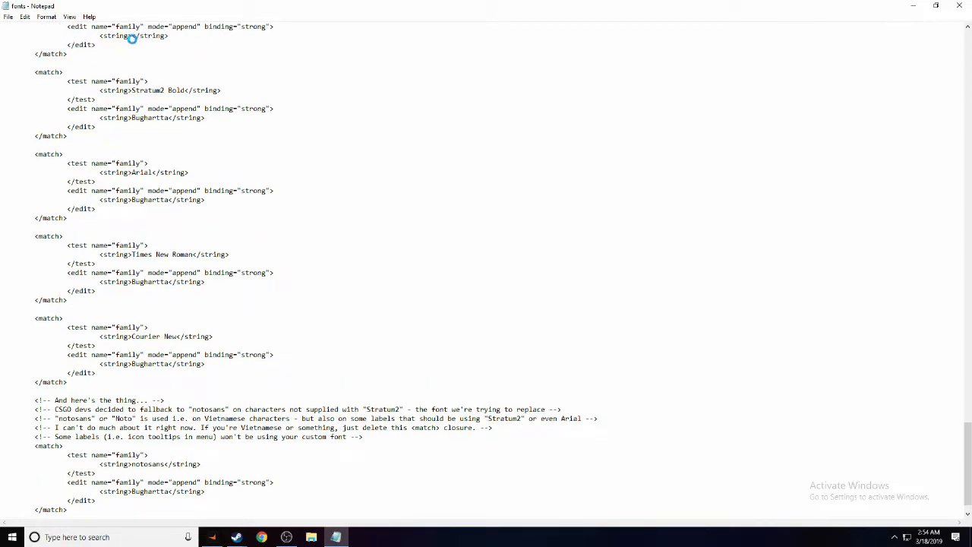
scroll(up, 3)
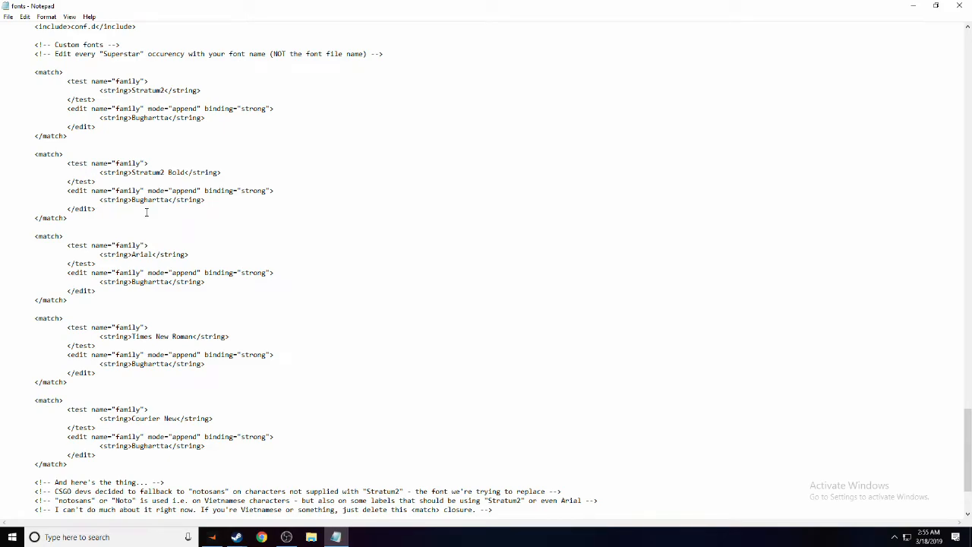
scroll(down, 3)
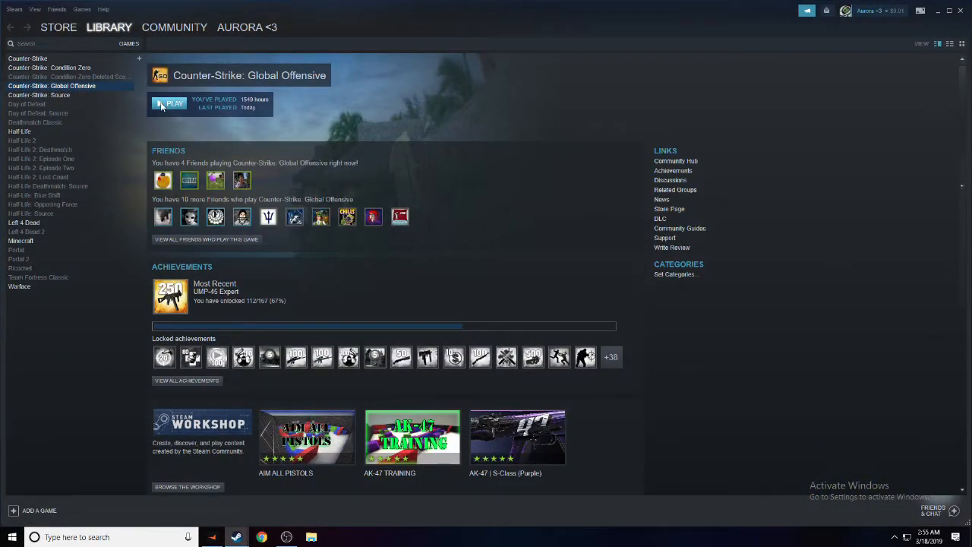
Start Counter-Strike: Global Offensive from the Steam Library with PLAY.
click(170, 102)
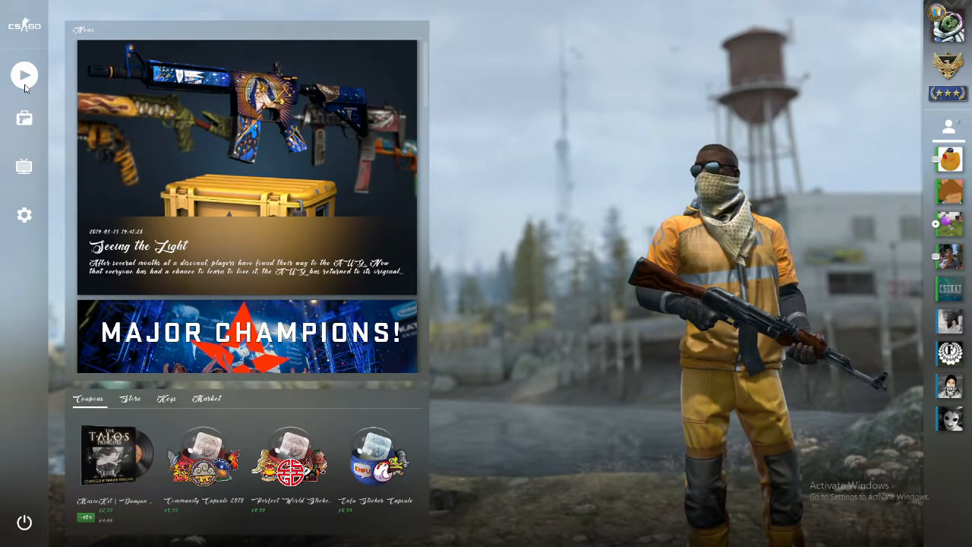
Show the matchmaking map list, its competitive map labels rendered in the Bughartta cursive font.
click(23, 74)
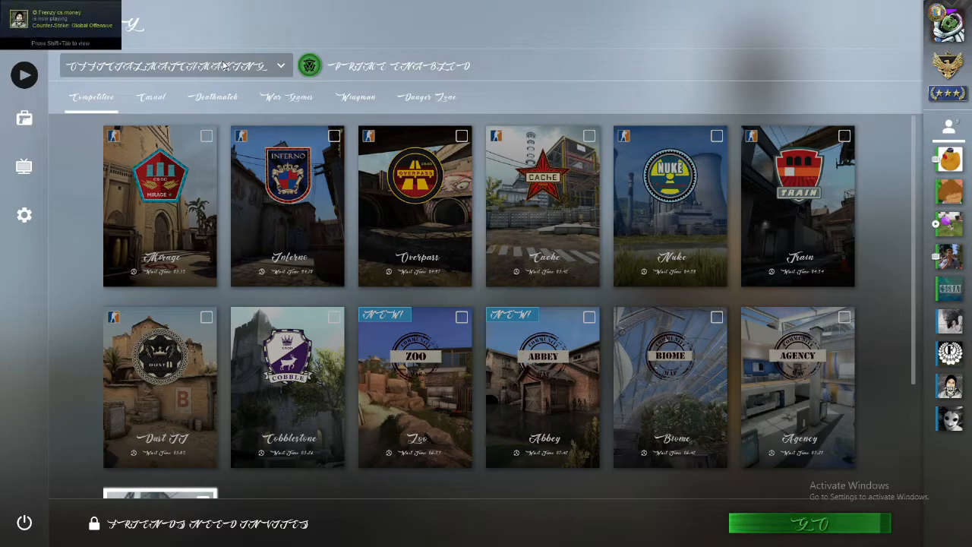
mouse_move(160, 74)
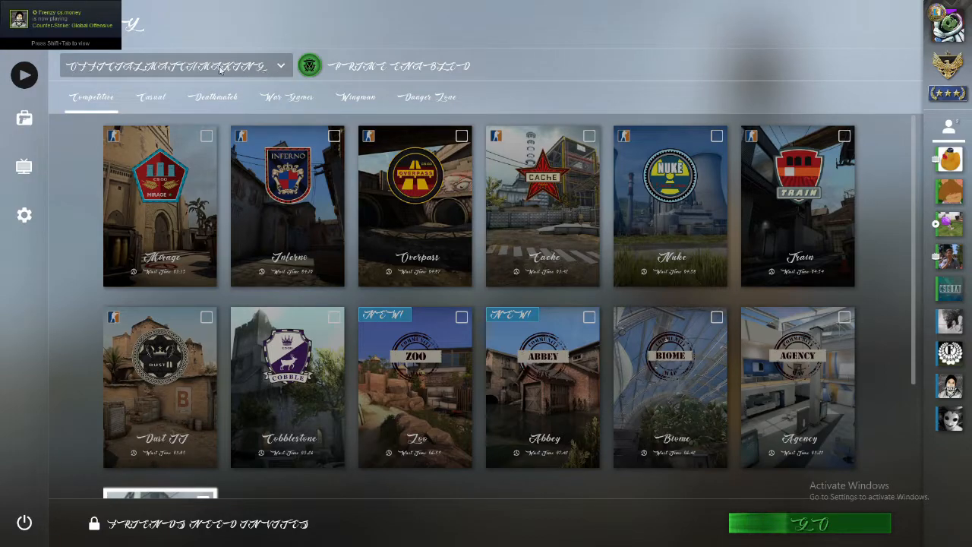
mouse_move(165, 72)
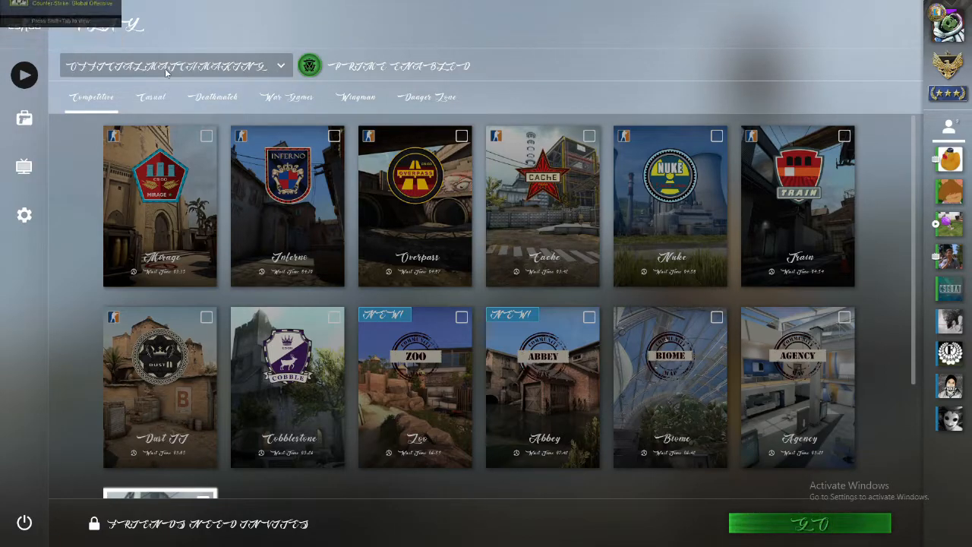